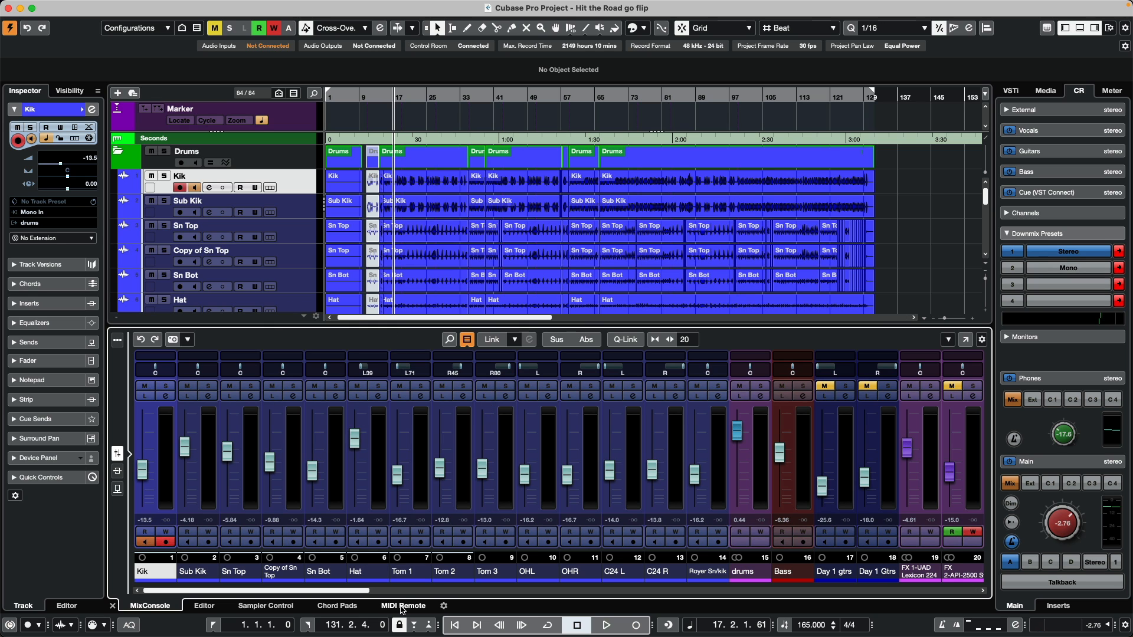
Switch the nanoKONTROL2 to its Mixer mapping page, test a fader, then return to MixConsole
click(403, 605)
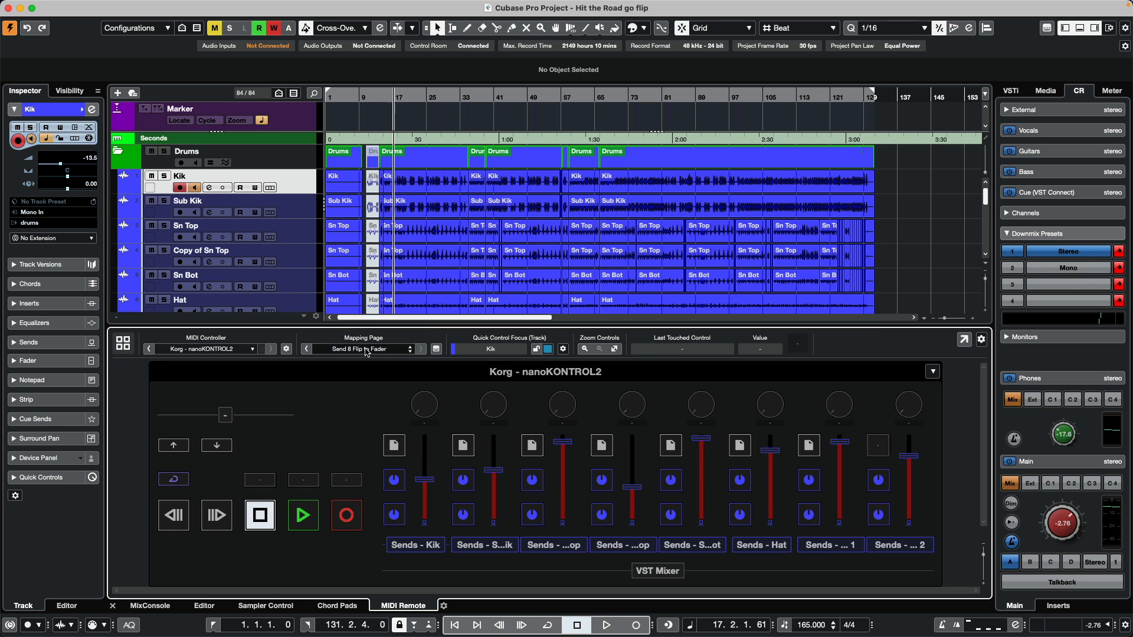
click(366, 349)
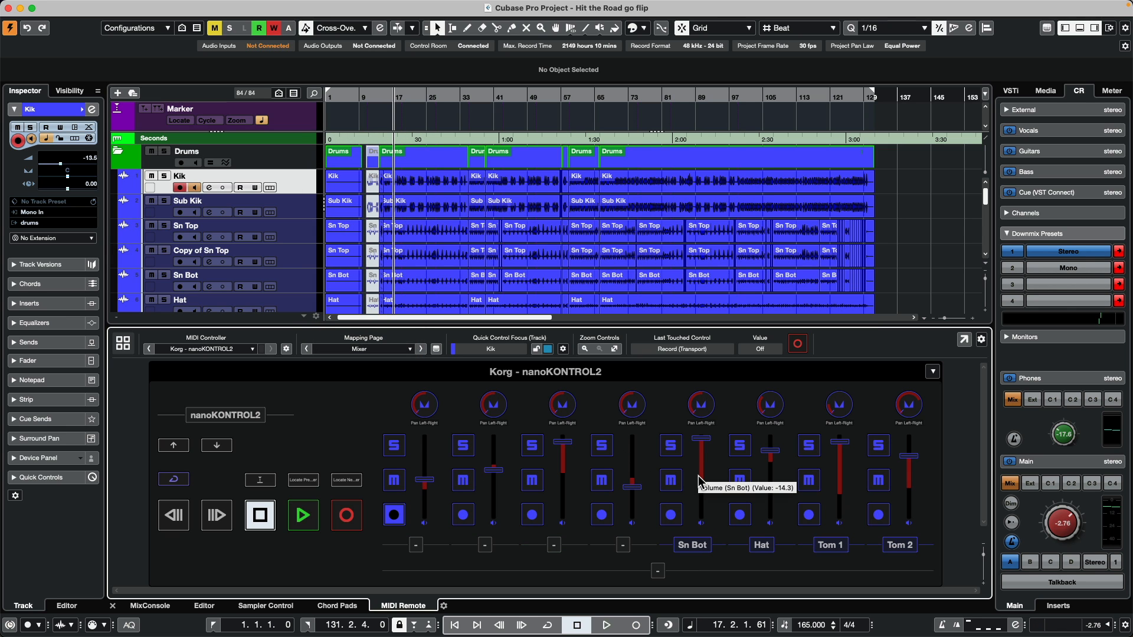
mouse_move(523, 503)
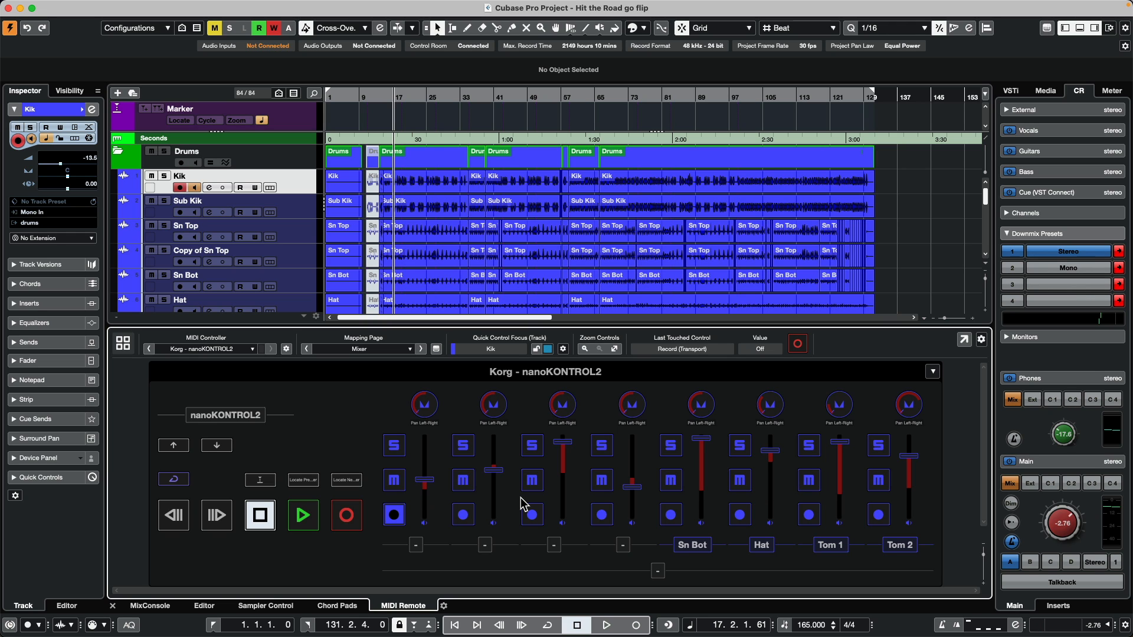
mouse_move(407, 405)
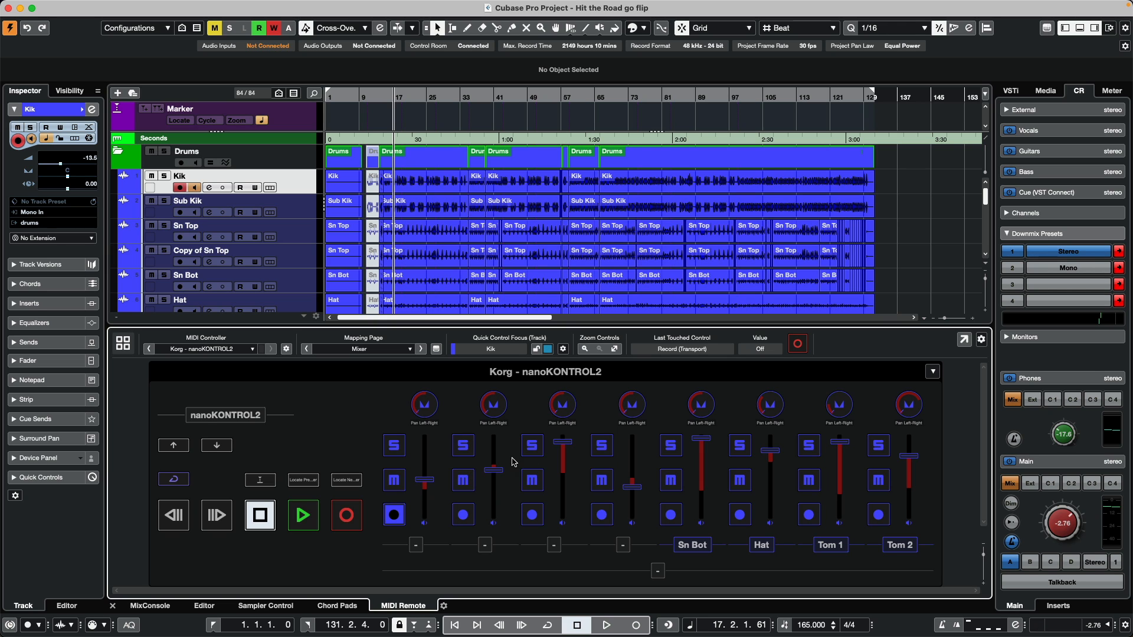
drag(563, 470, 562, 440)
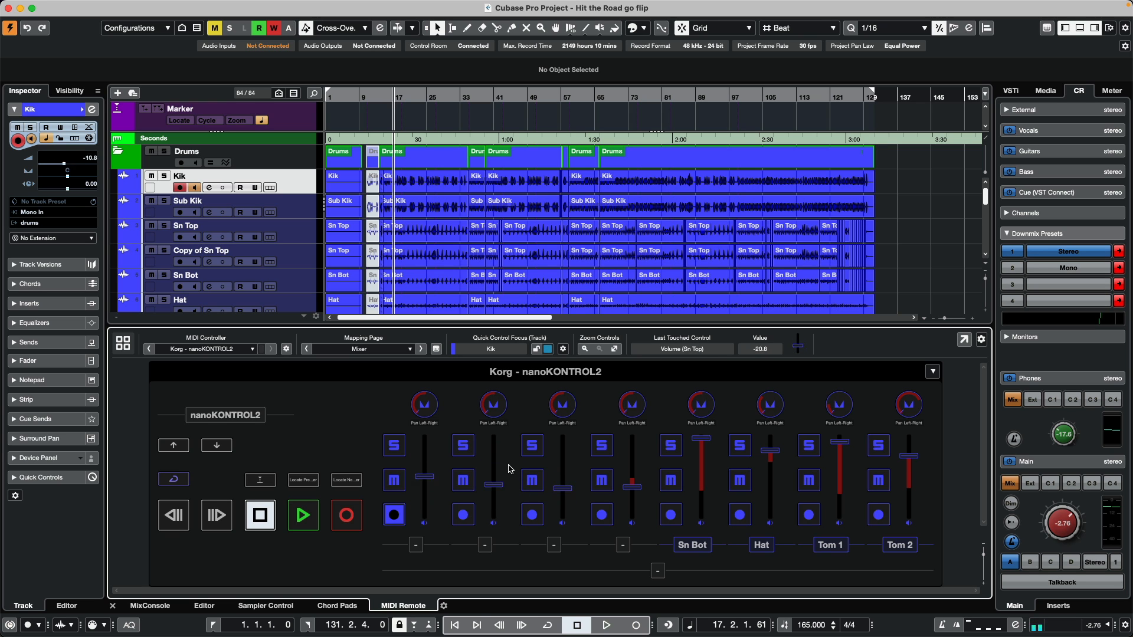
click(149, 606)
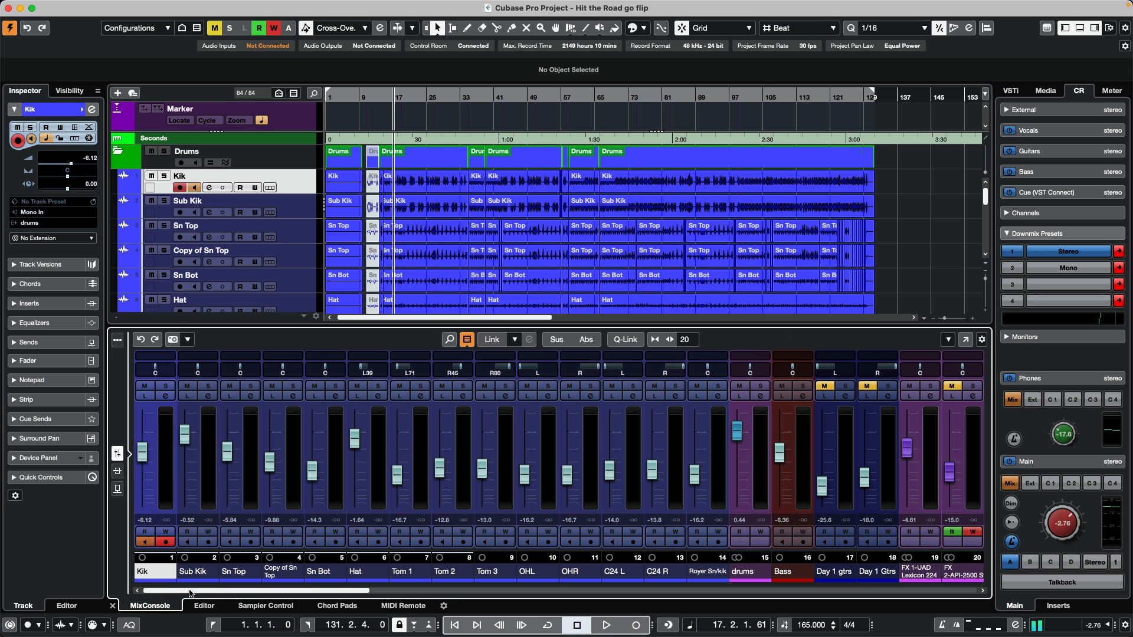
Open the full MixConsole window showing the channel send levels
click(403, 606)
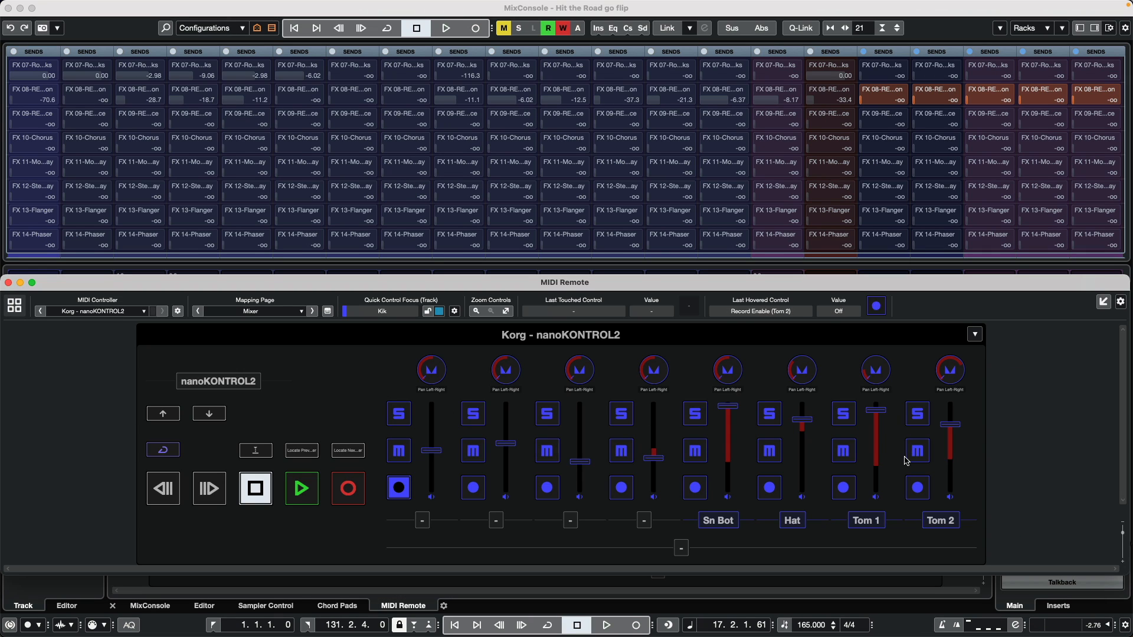
mouse_move(876, 459)
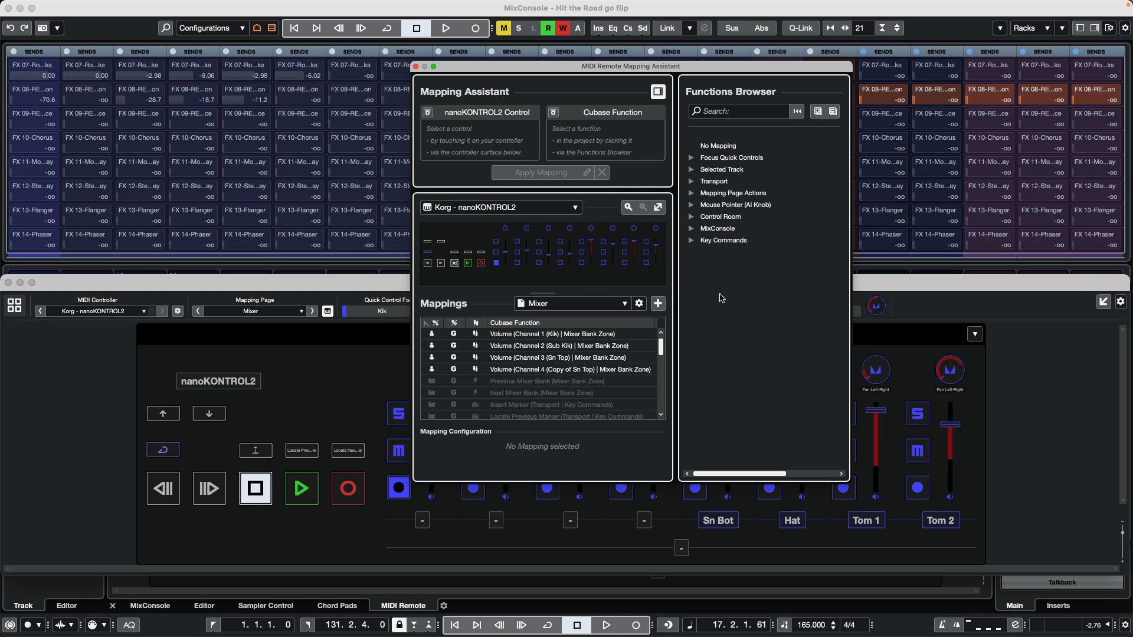
Add a nanoKONTROL2 mapping page named 'flip 1 send' and toggle the Functions Browser
click(656, 303)
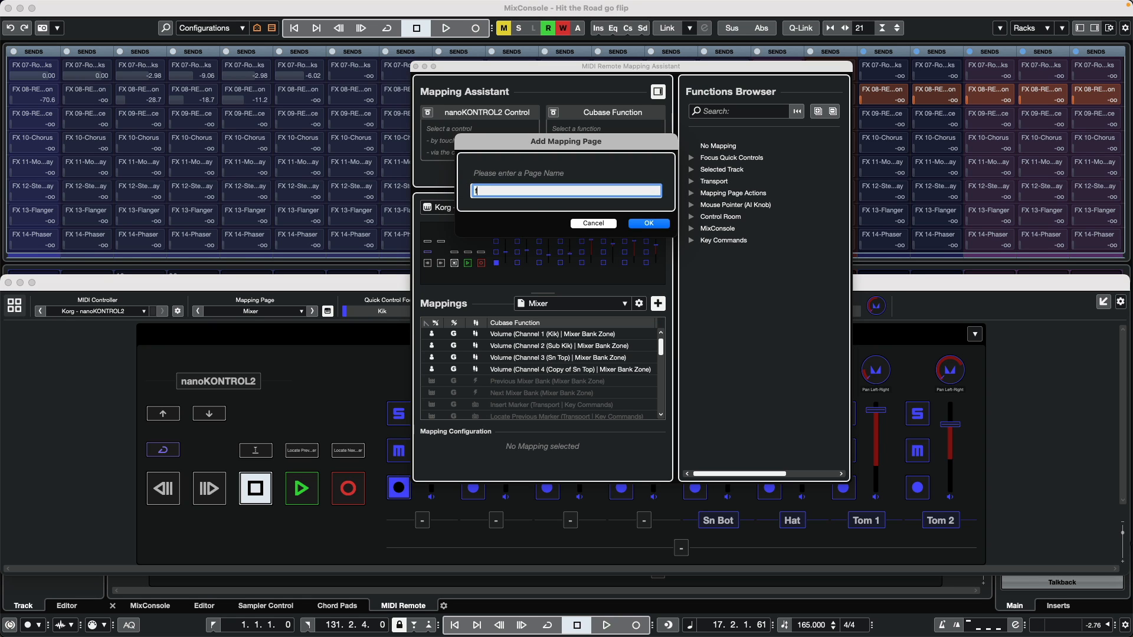
text(flip 1 send)
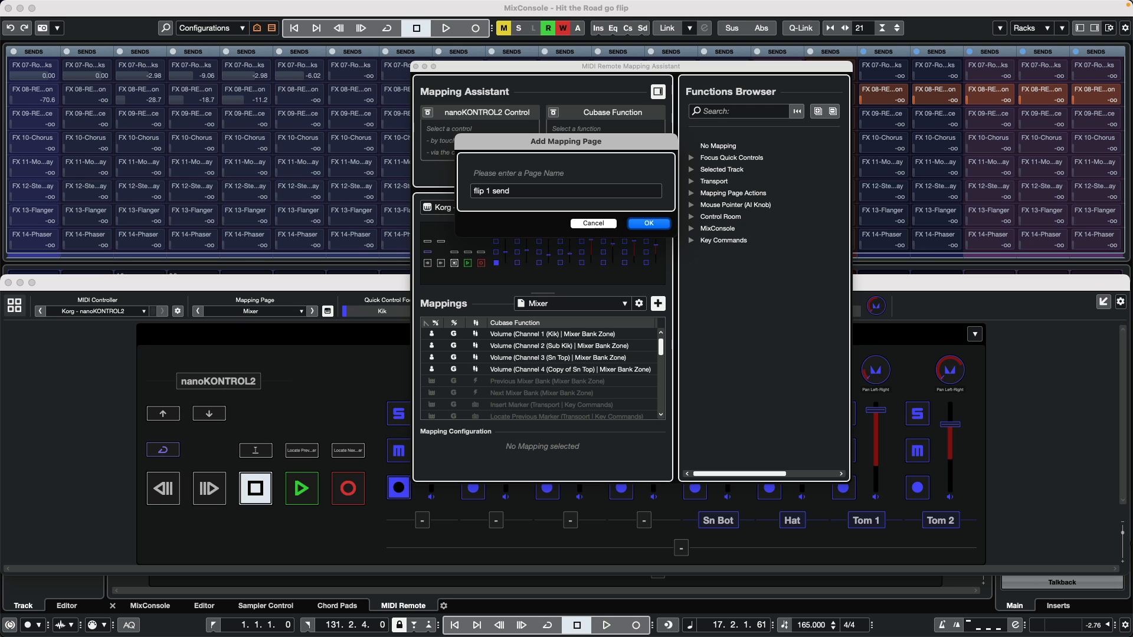
click(647, 223)
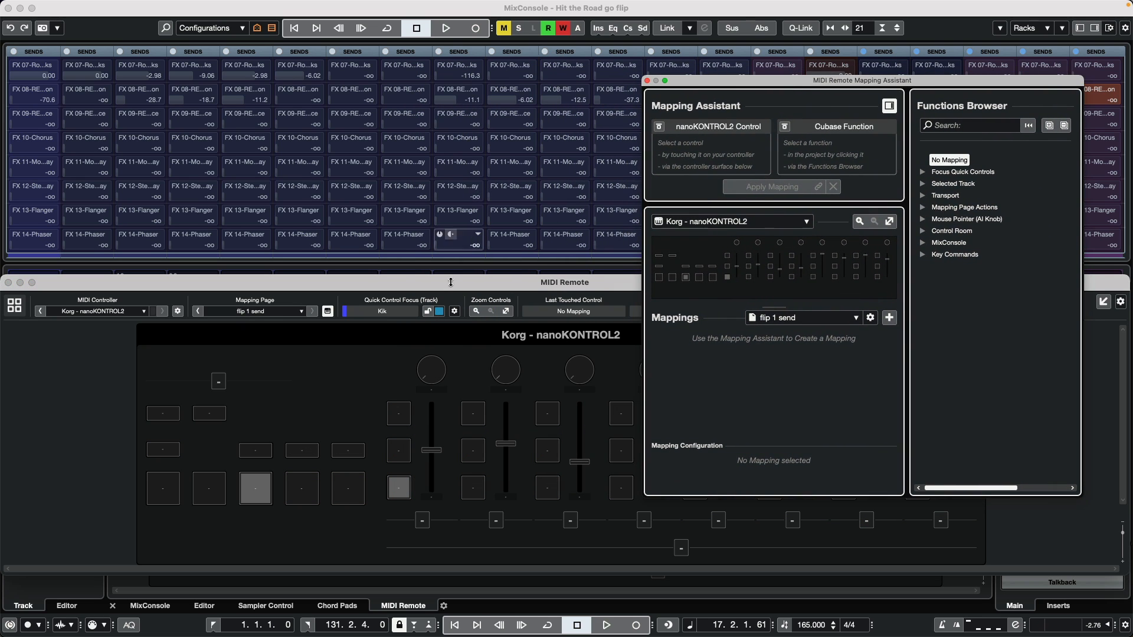
mouse_move(788, 390)
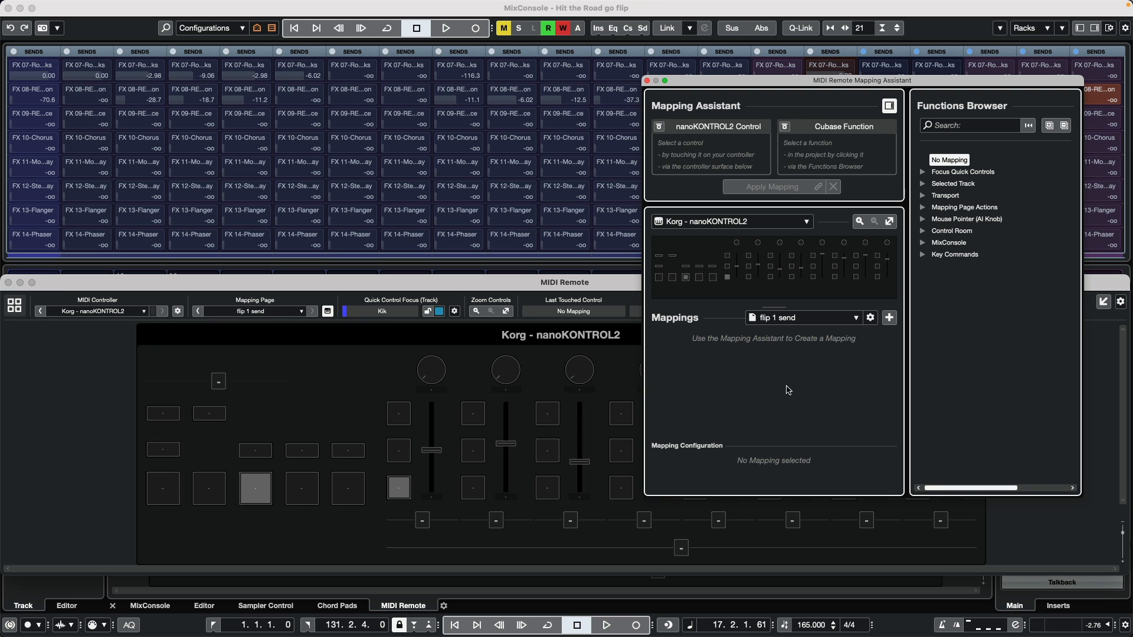
mouse_move(443, 481)
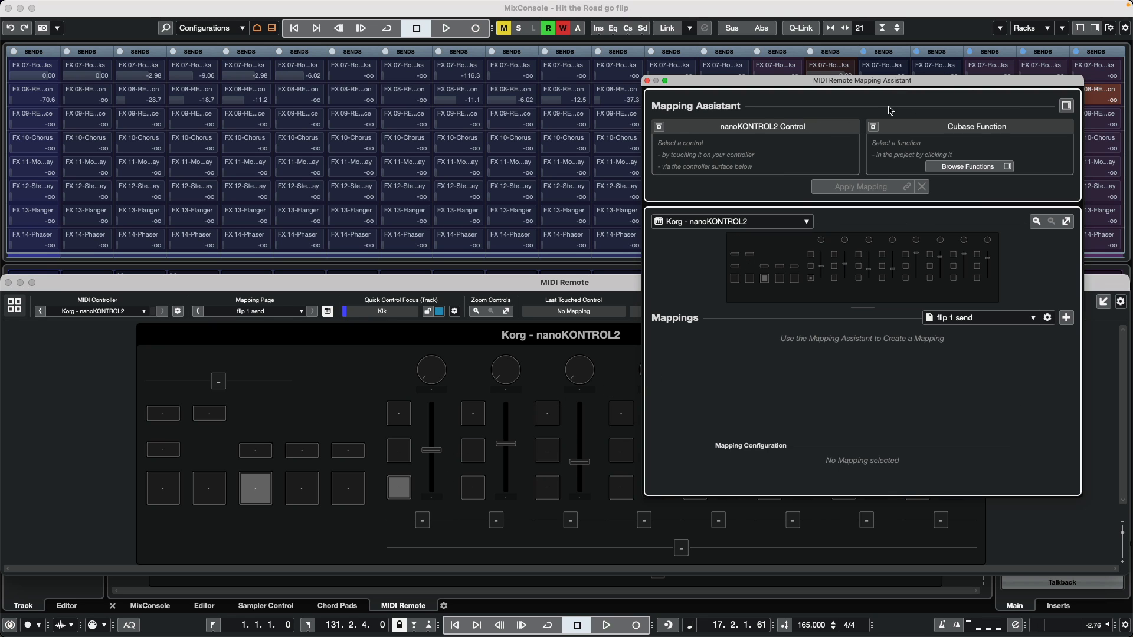
click(972, 166)
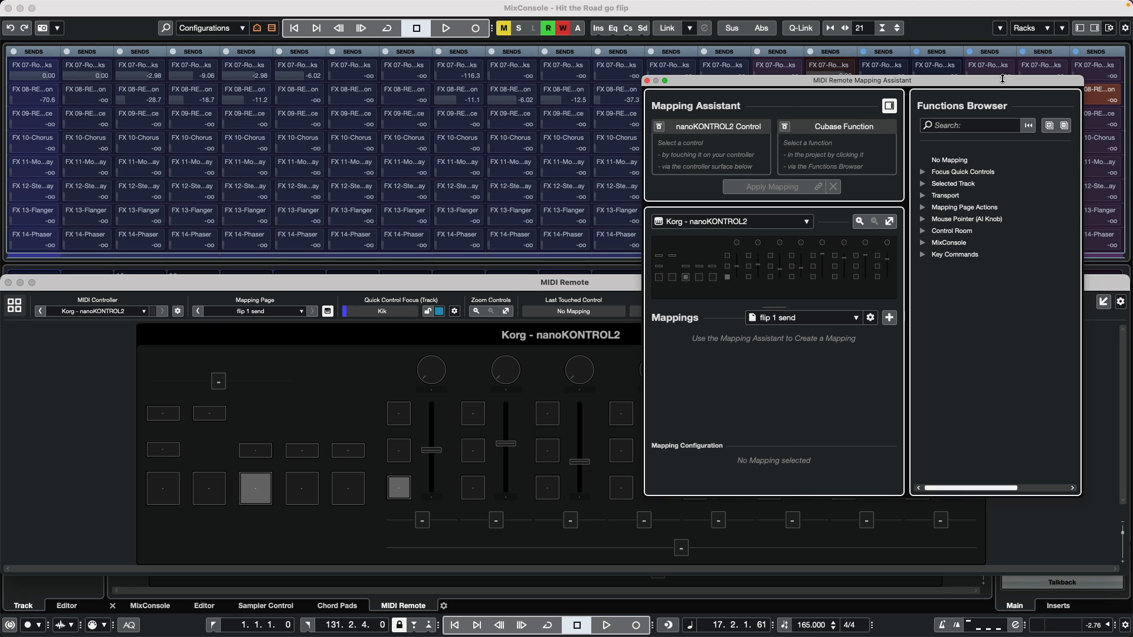
mouse_move(1072, 110)
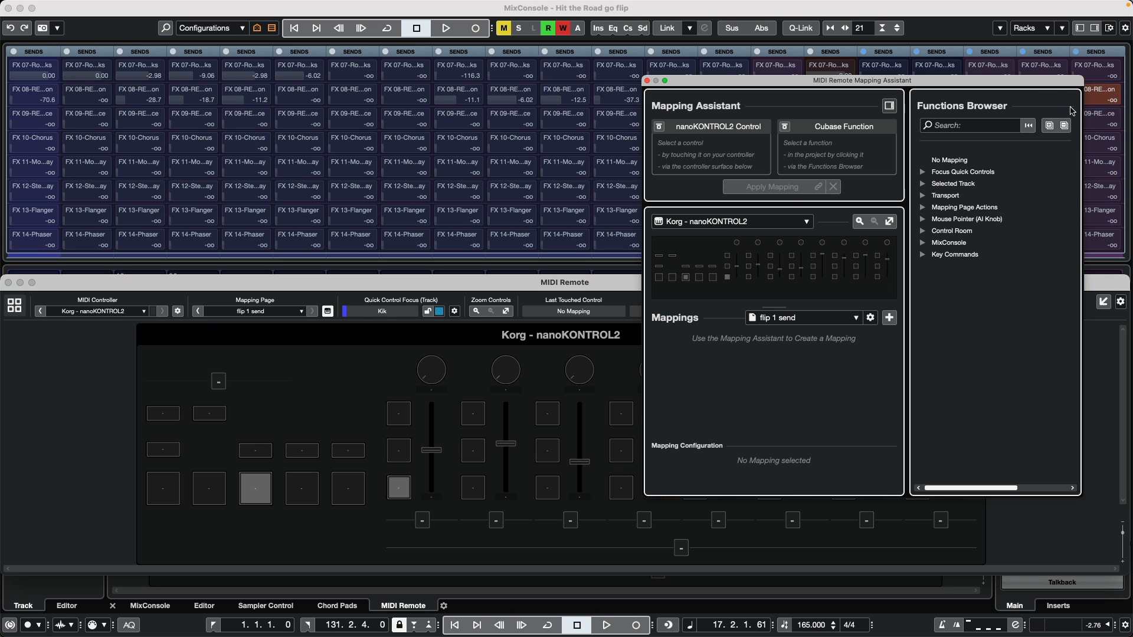
click(1065, 106)
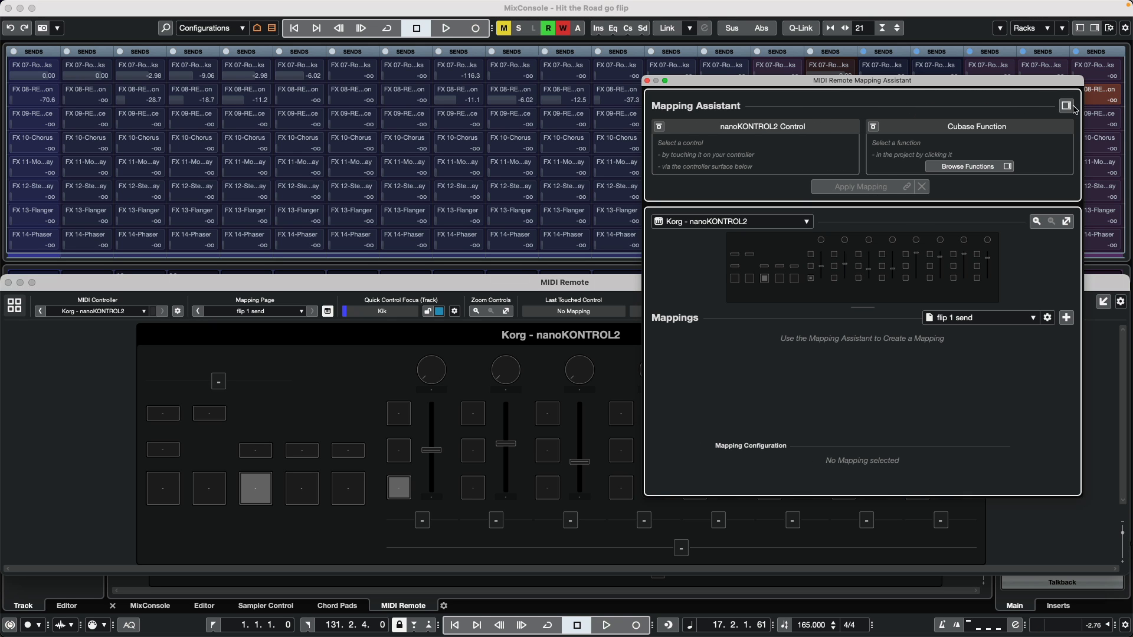
Expand MixConsole > Mixer Bank Zone and confirm a Setup with 8 mixer channels
click(971, 166)
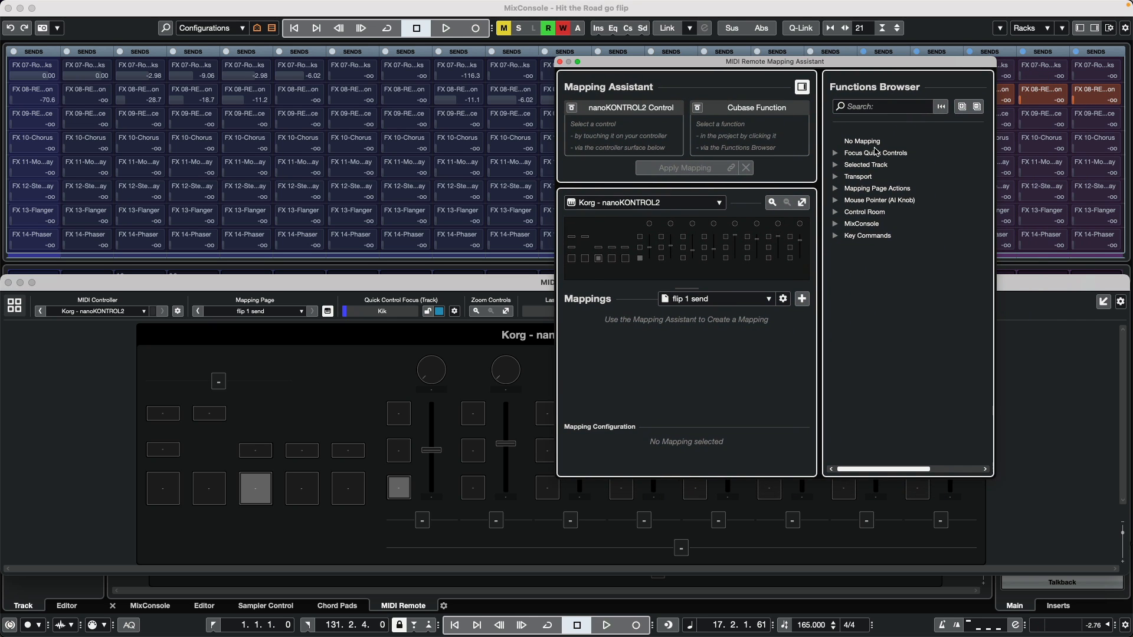
click(837, 223)
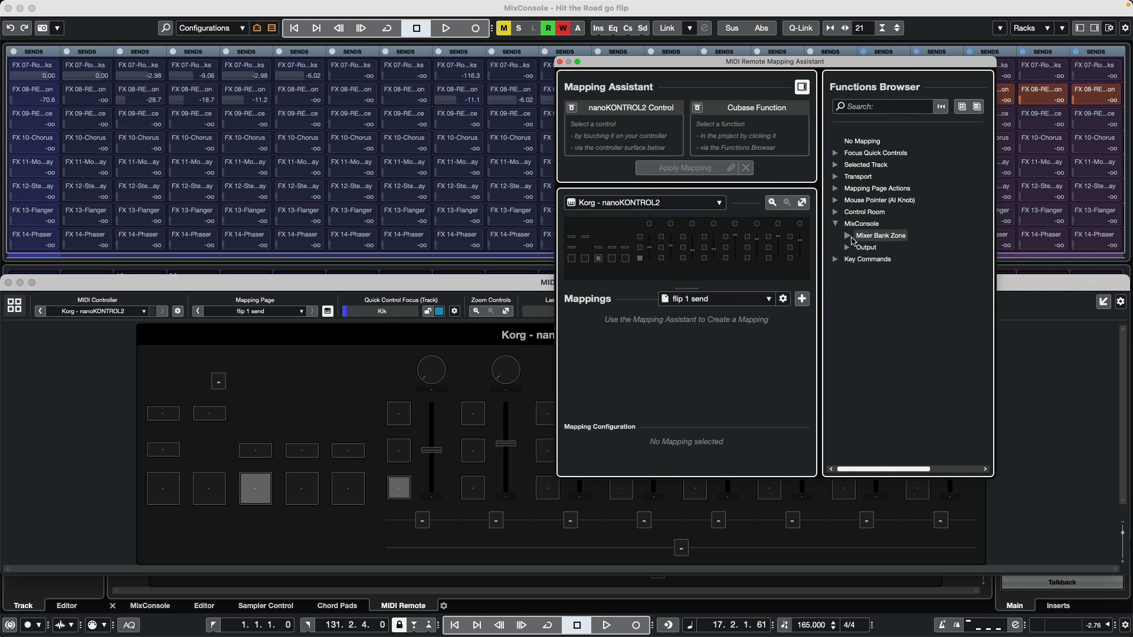
click(878, 247)
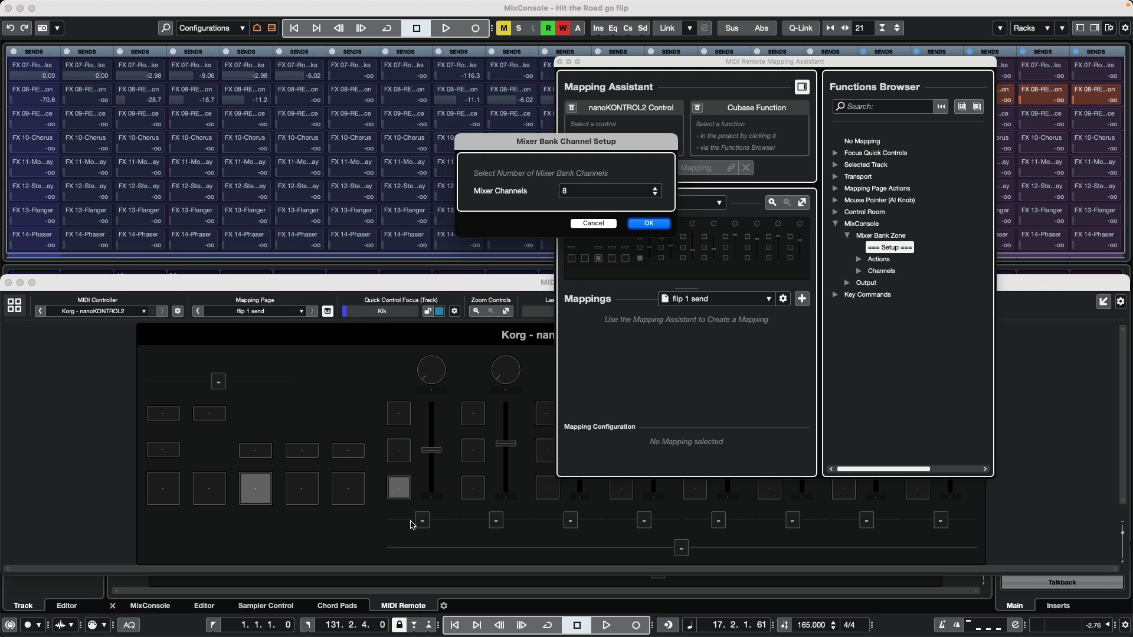
mouse_move(792, 538)
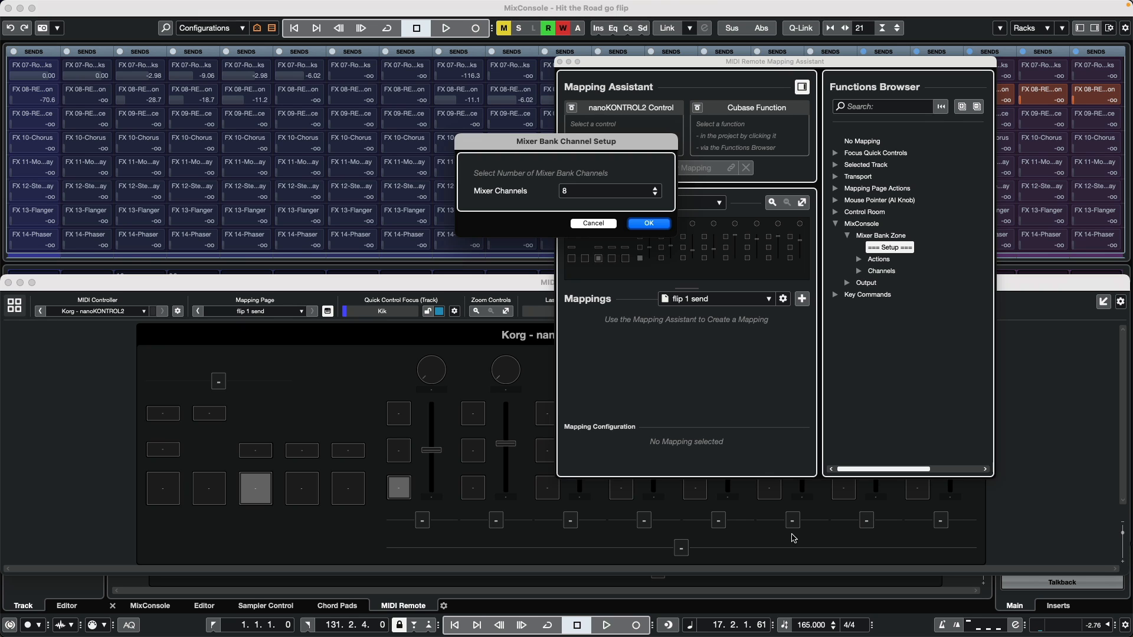
mouse_move(545, 450)
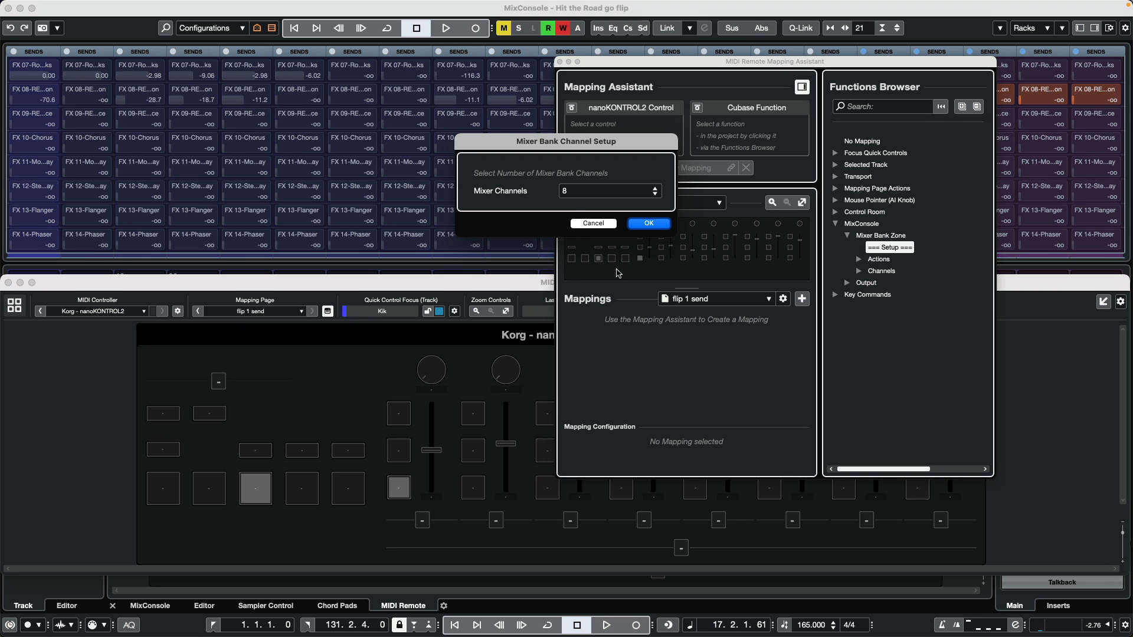
click(647, 223)
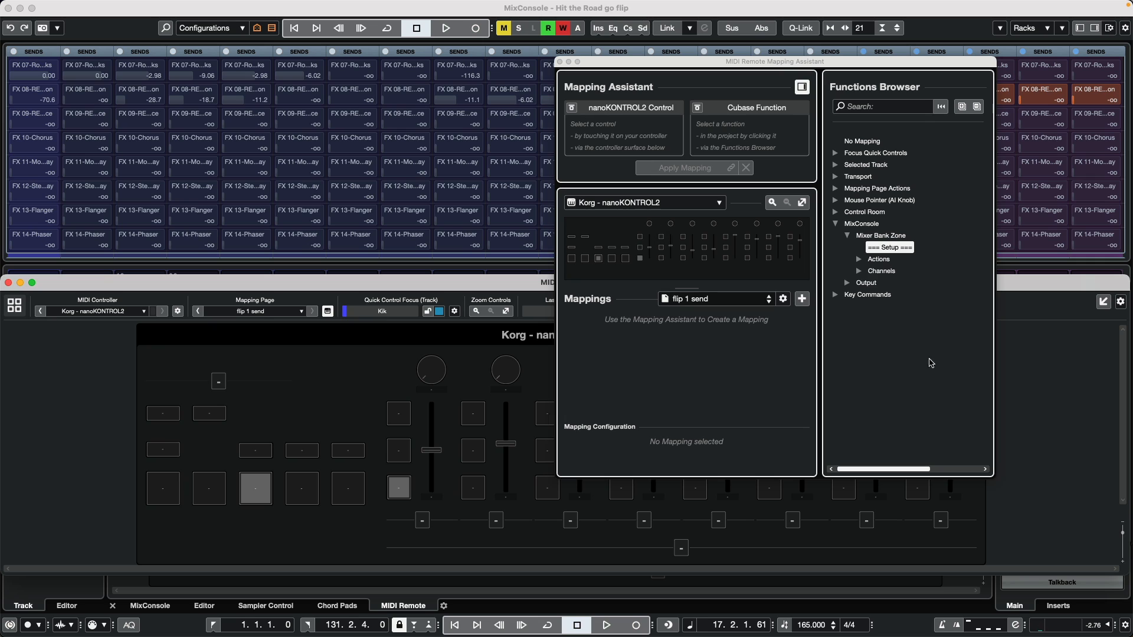
Map Kik's Send Slot 1 Level, Enable and Pre/Post to strip 1's fader and buttons
click(859, 270)
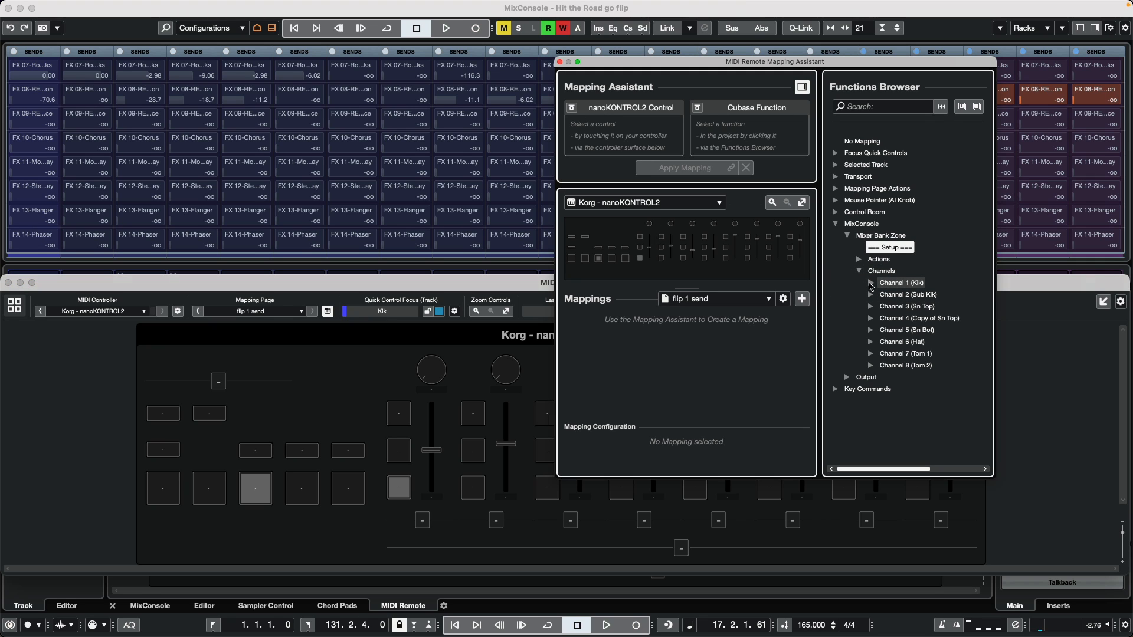
mouse_move(914, 280)
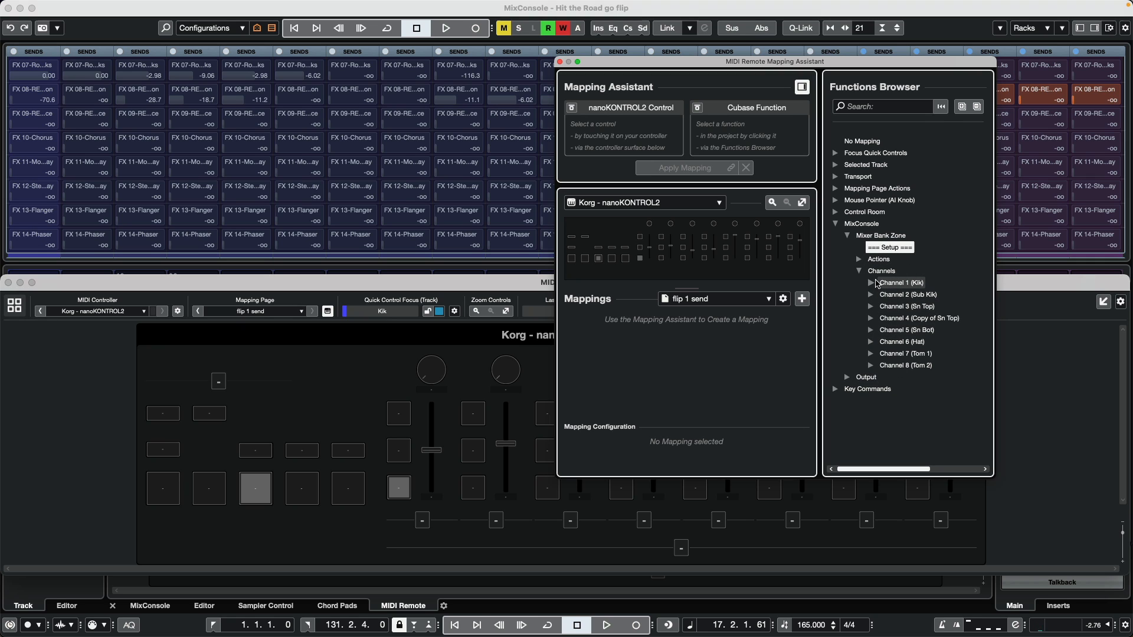
mouse_move(875, 287)
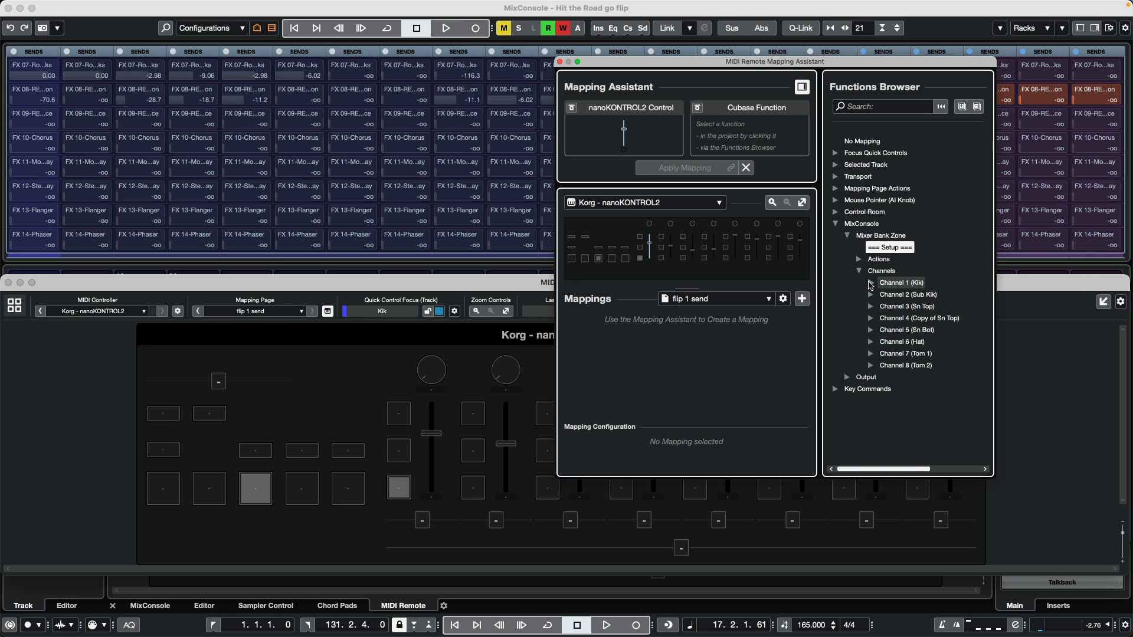
click(871, 283)
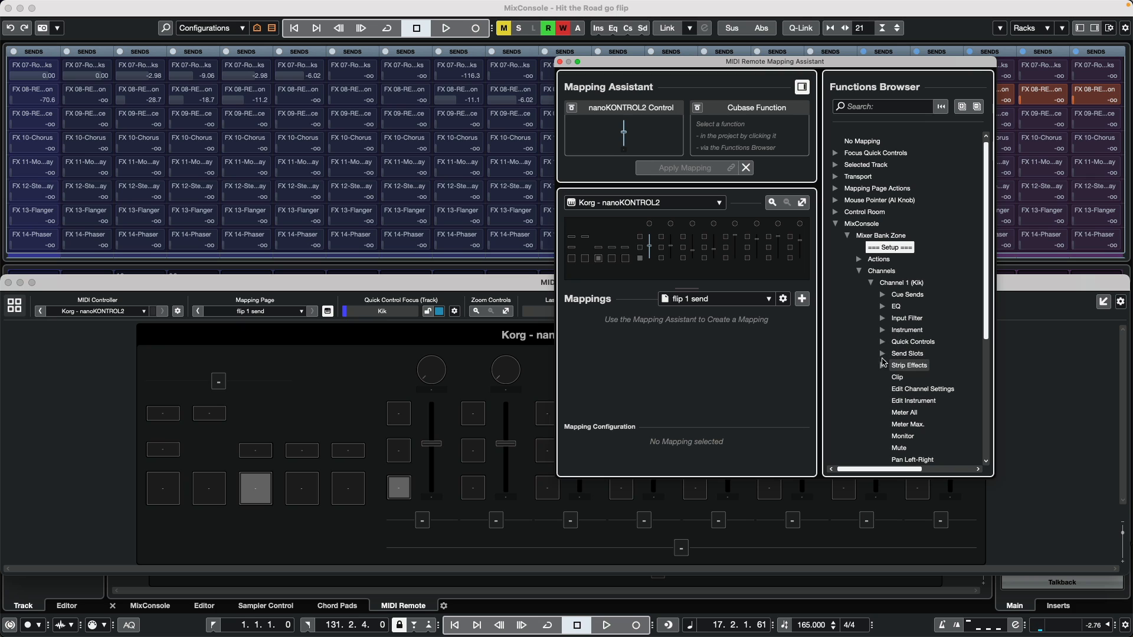
click(883, 353)
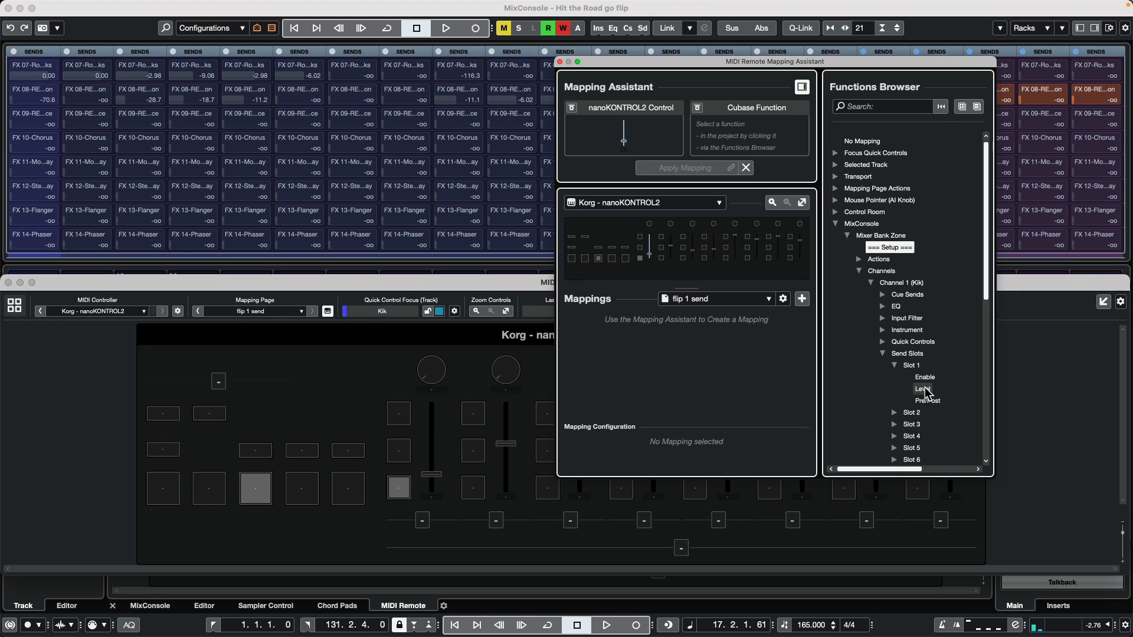
click(920, 389)
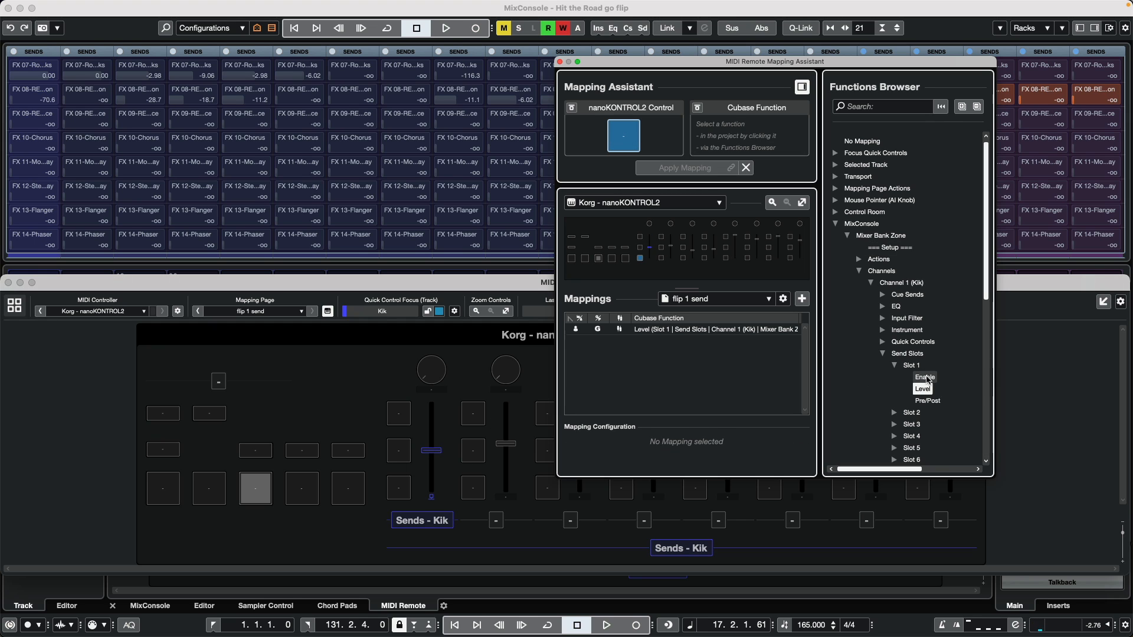
click(924, 376)
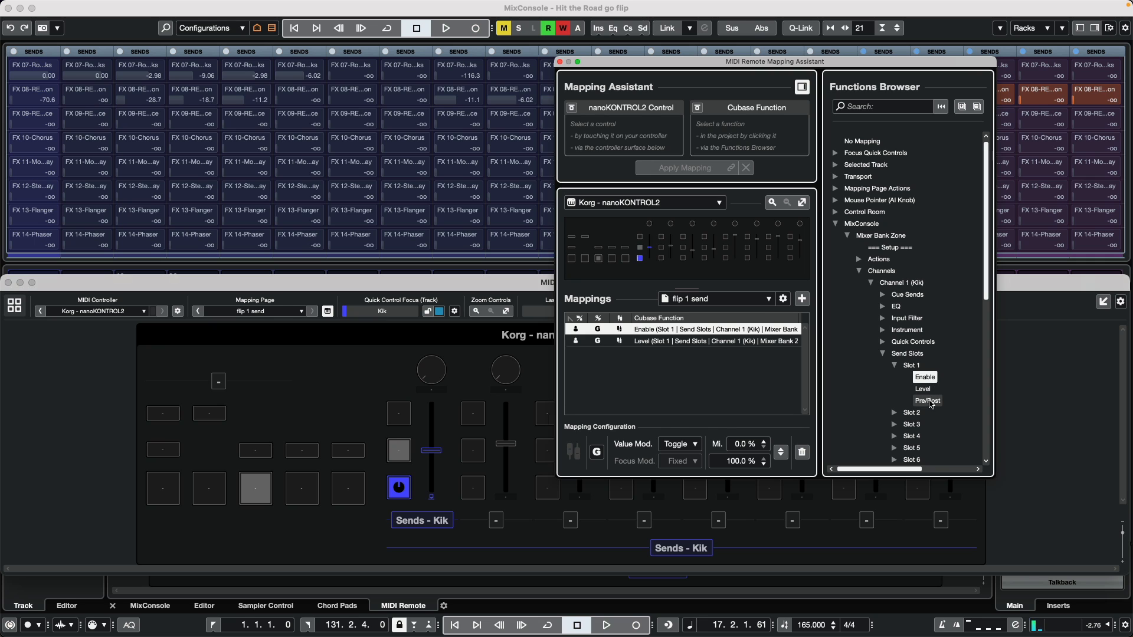
click(925, 400)
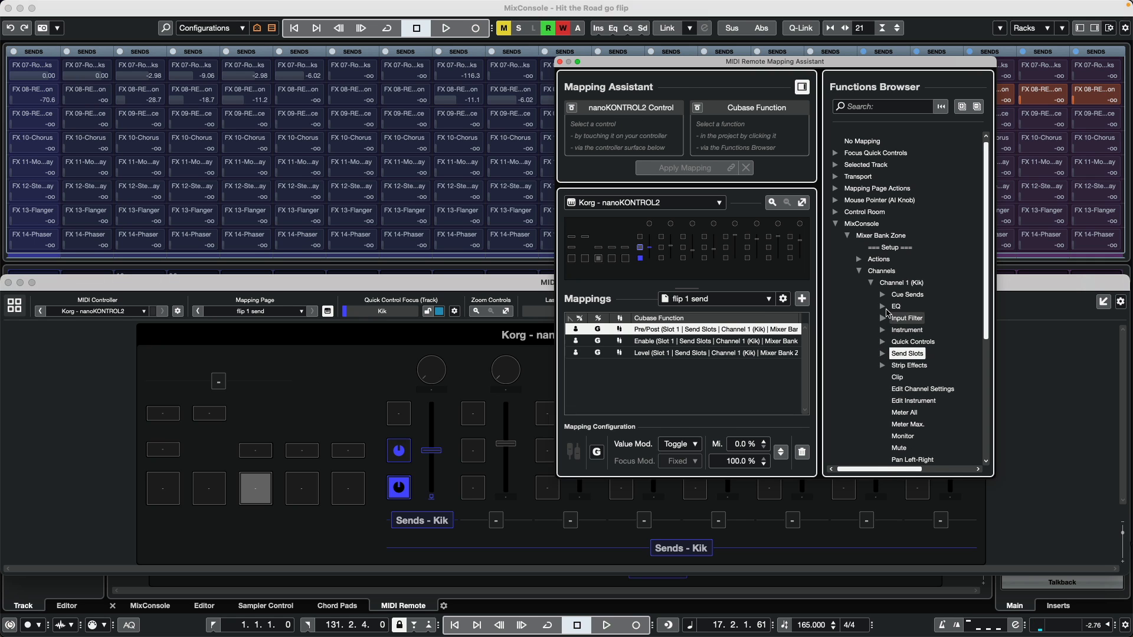
Map Send Slot 1 Level, Enable and Pre/Post for Sub Kik and Sn Top to strips 2 and 3
click(882, 283)
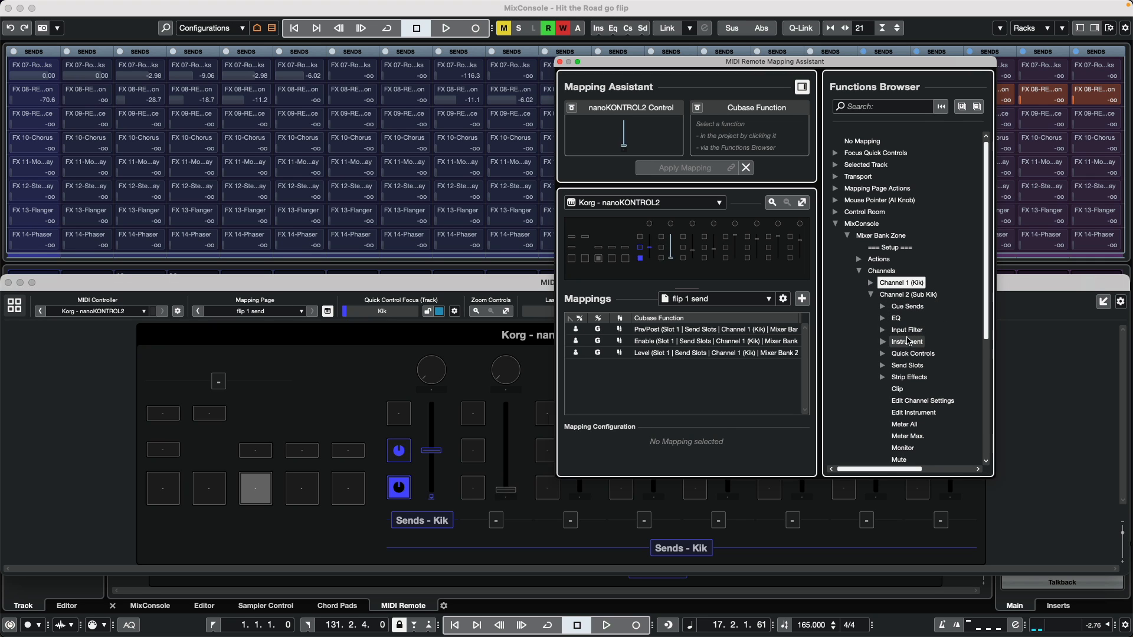
click(883, 365)
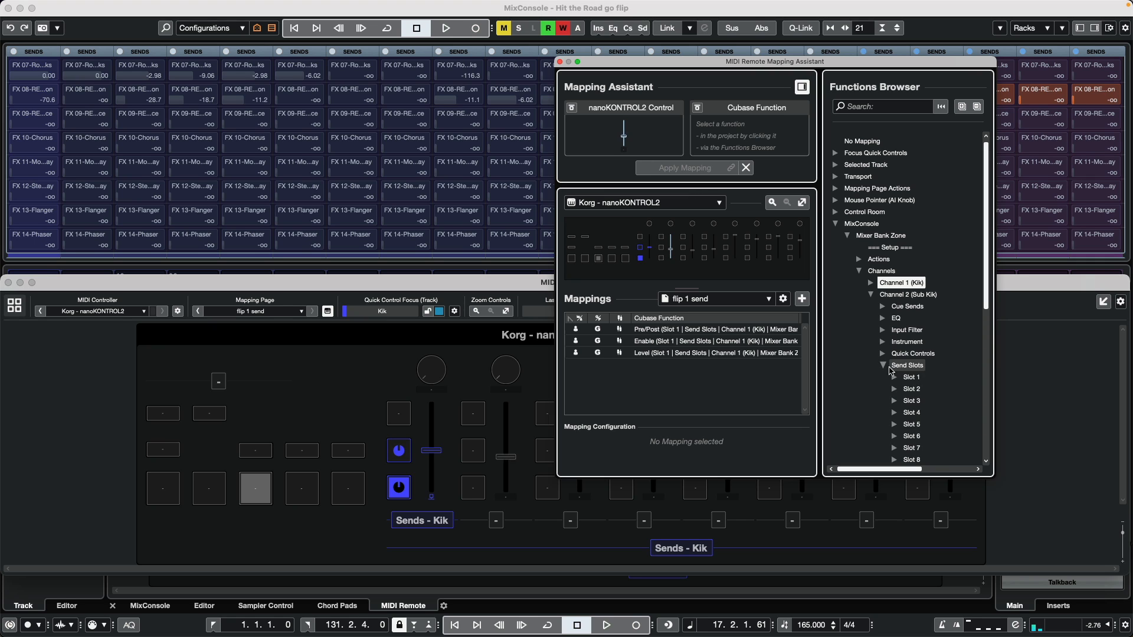
click(895, 376)
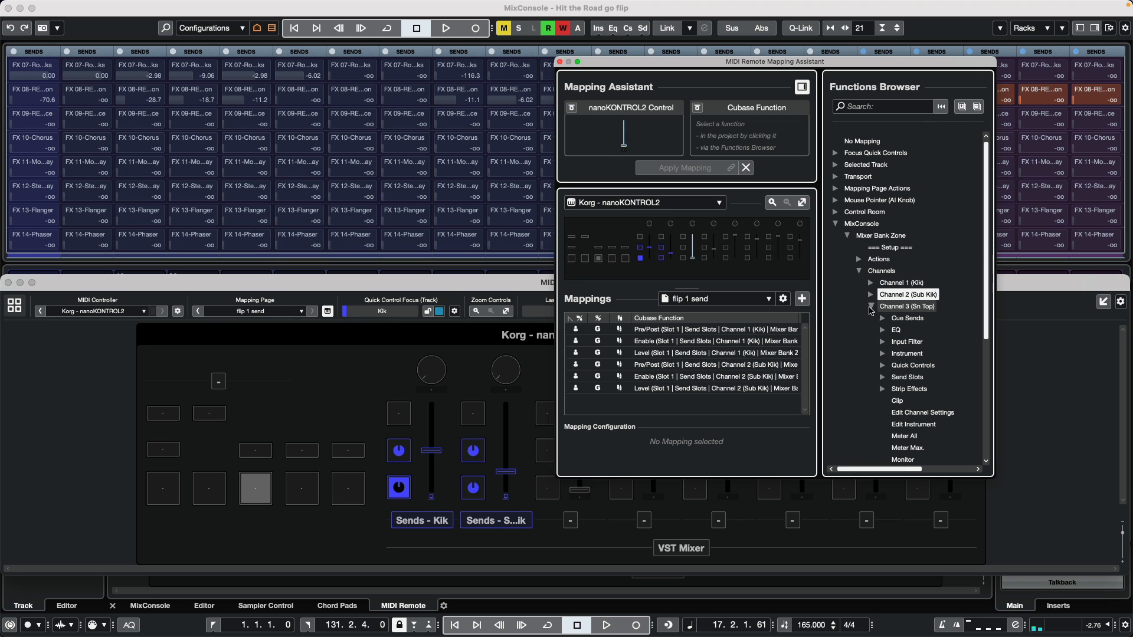
click(882, 377)
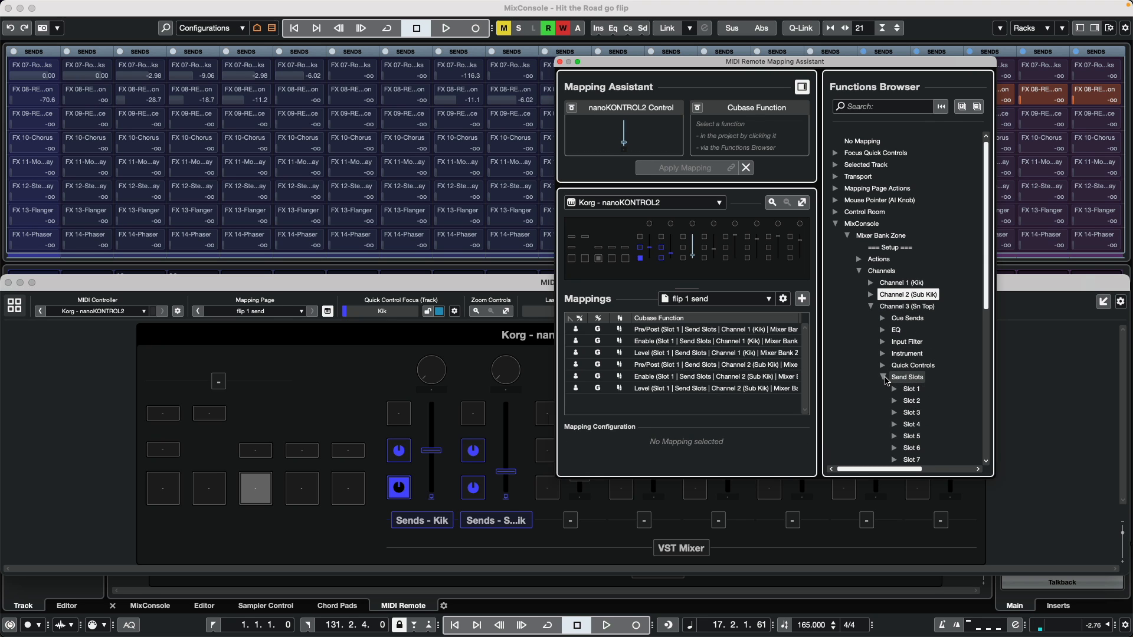
click(895, 388)
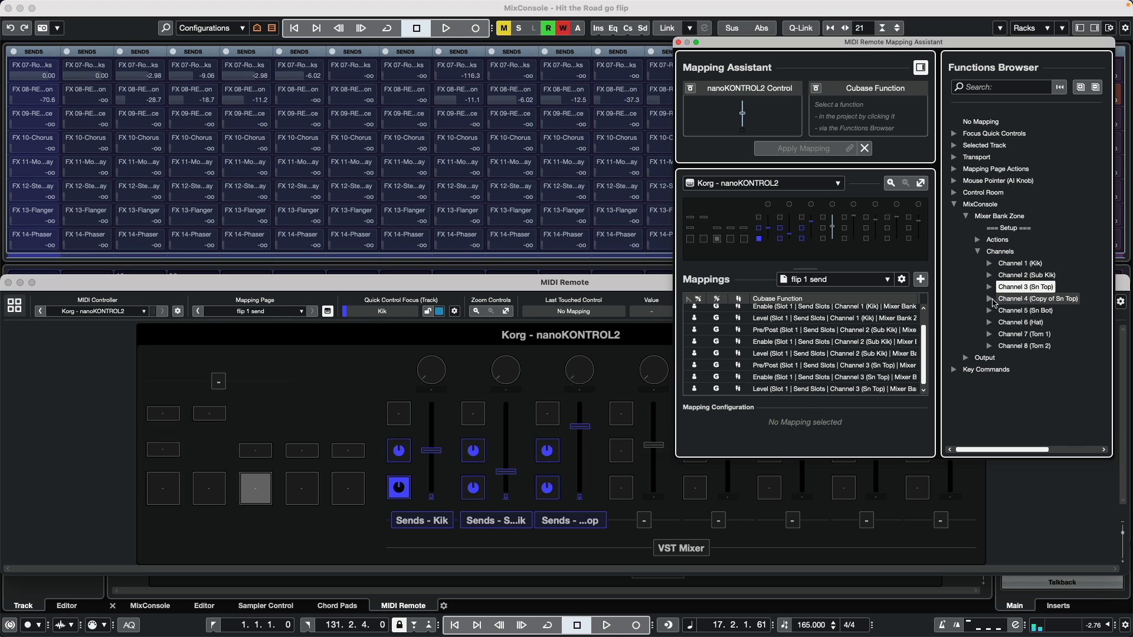
Map Copy of Sn Top's Send Slot 1 Level, Enable and Pre/Post to strip 4
click(990, 299)
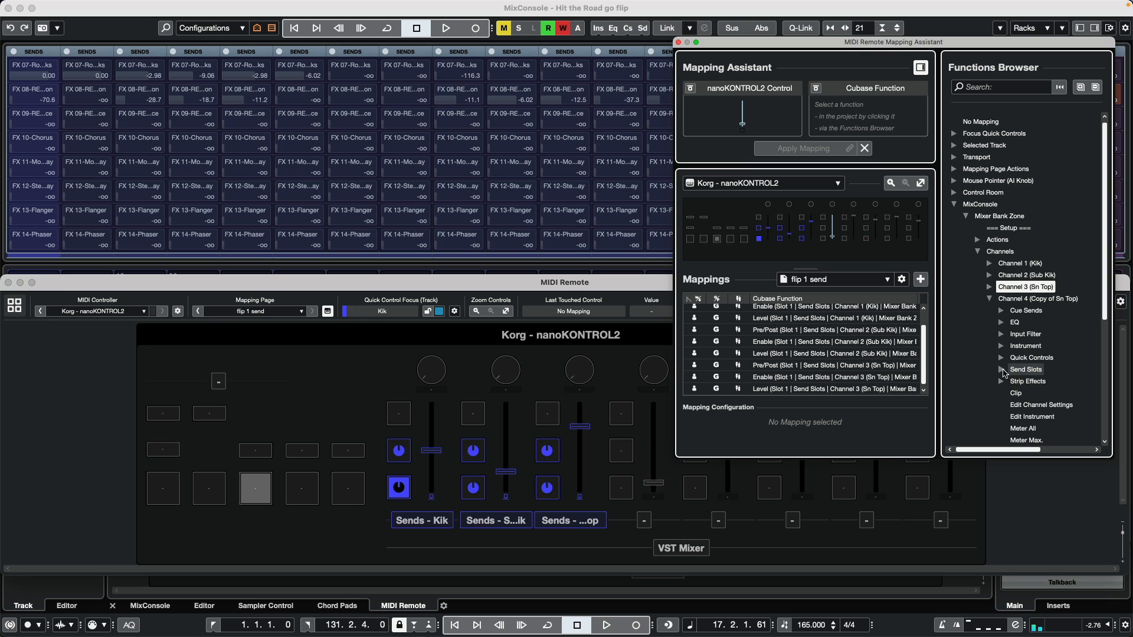
click(1002, 369)
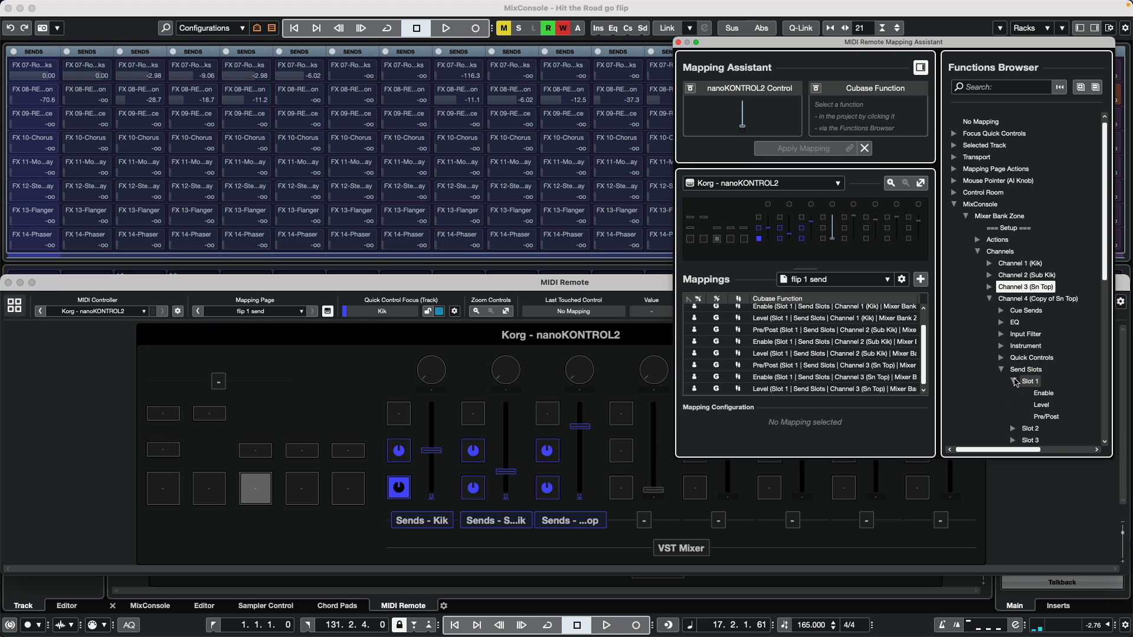
click(1039, 405)
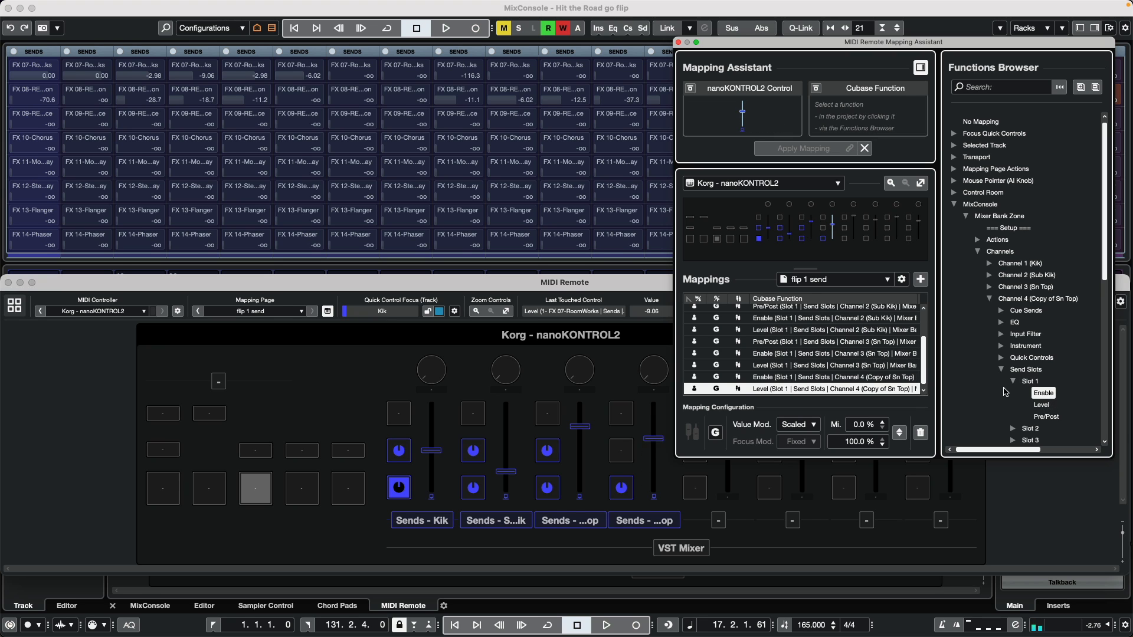
click(1042, 405)
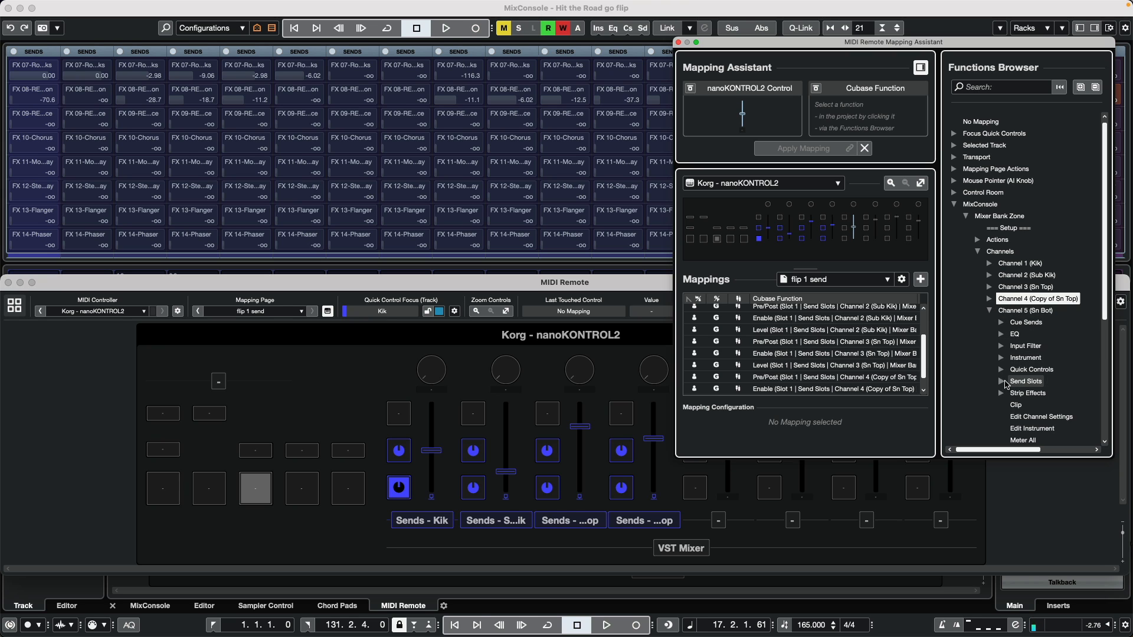
Map Send Slot 1 Level, Enable and Pre/Post for Sn Bot and Hat to strips 5 and 6
click(1004, 381)
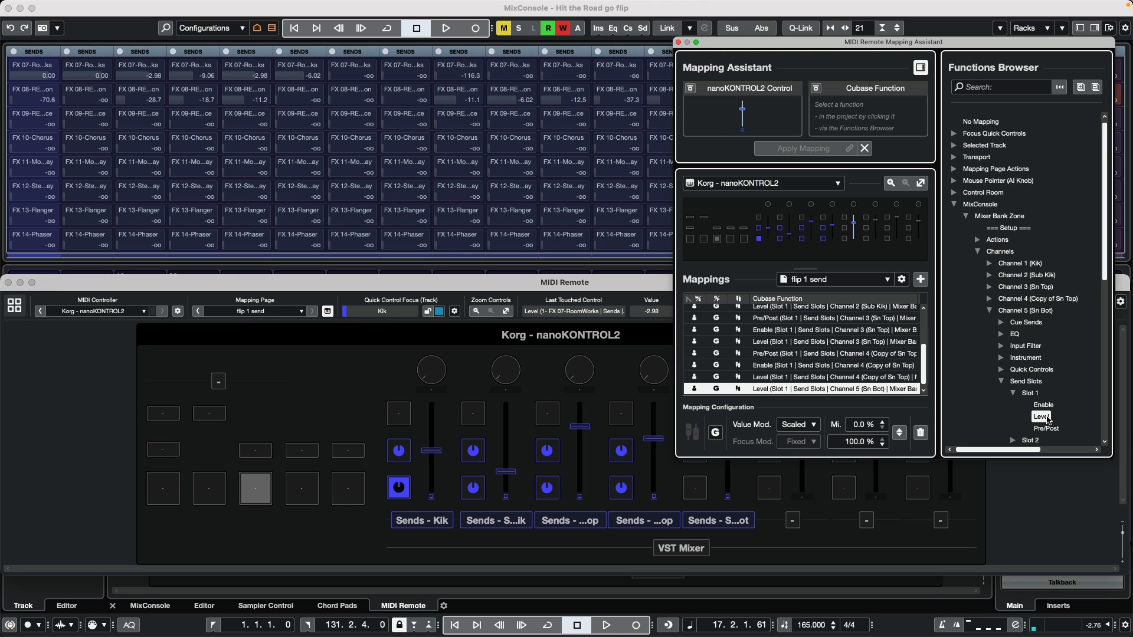
click(1042, 405)
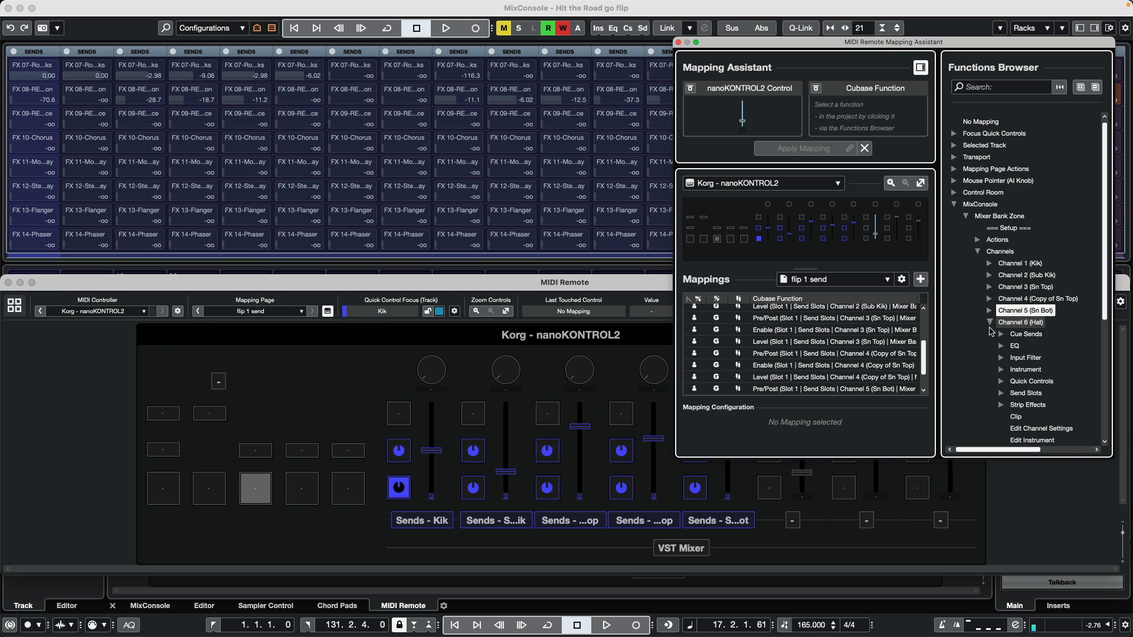
click(1002, 393)
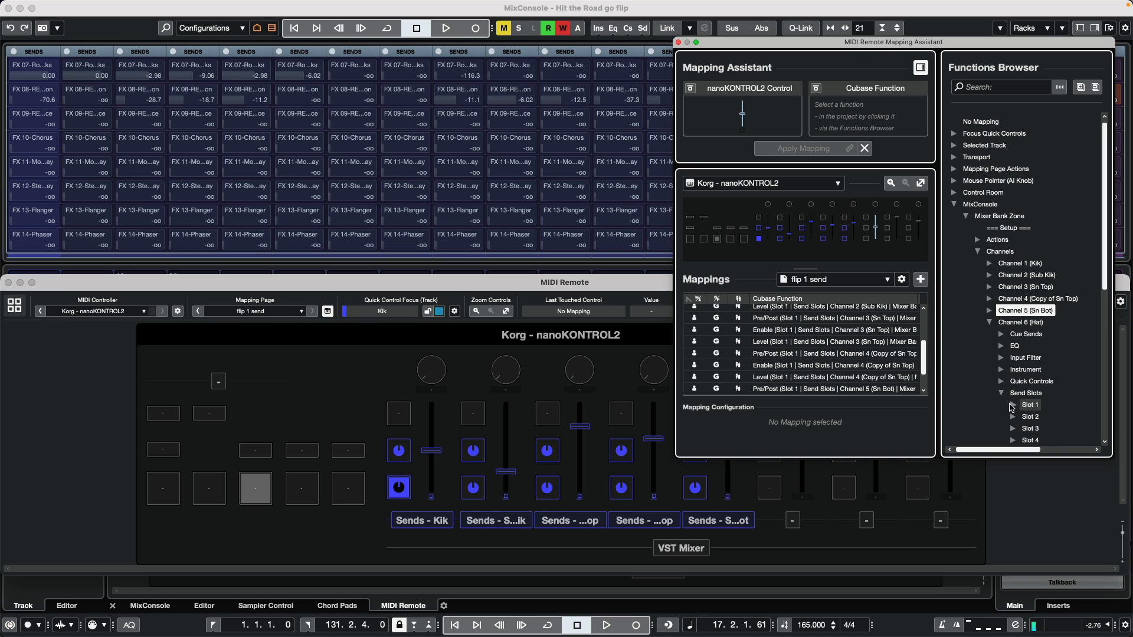
click(1011, 404)
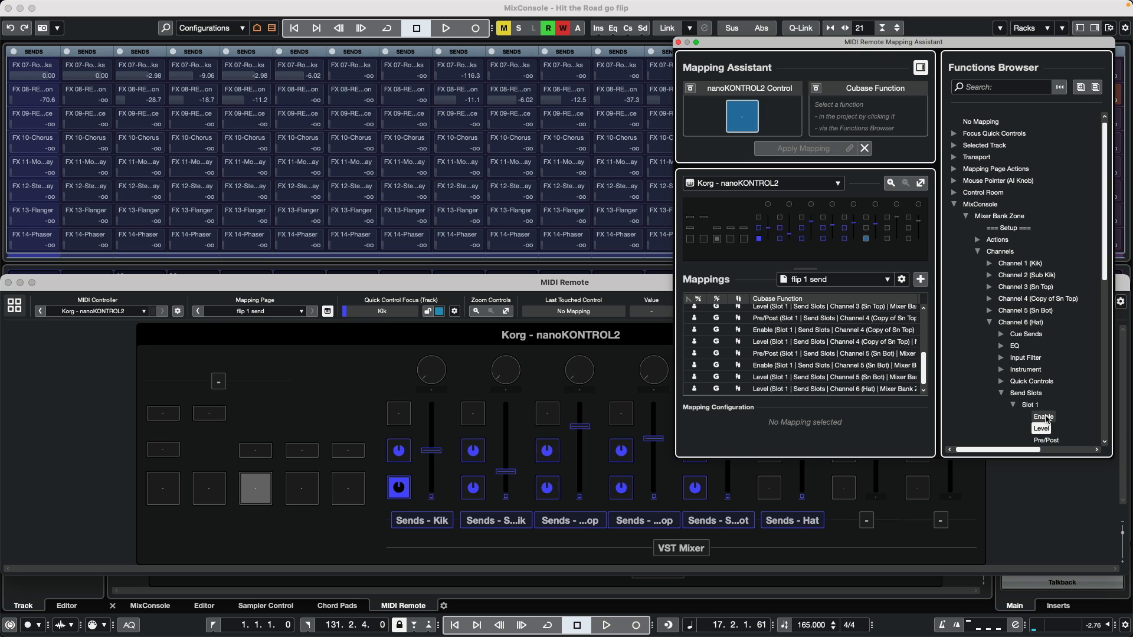
click(831, 389)
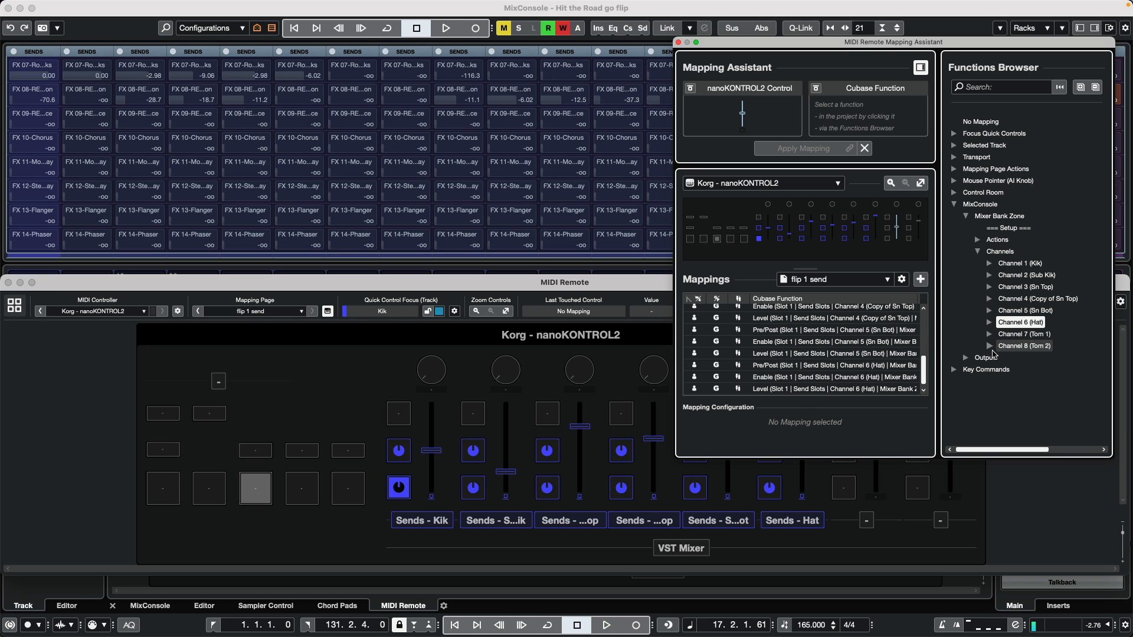
Map Tom 1's Send Slot 1 Level to the seventh fader
click(991, 334)
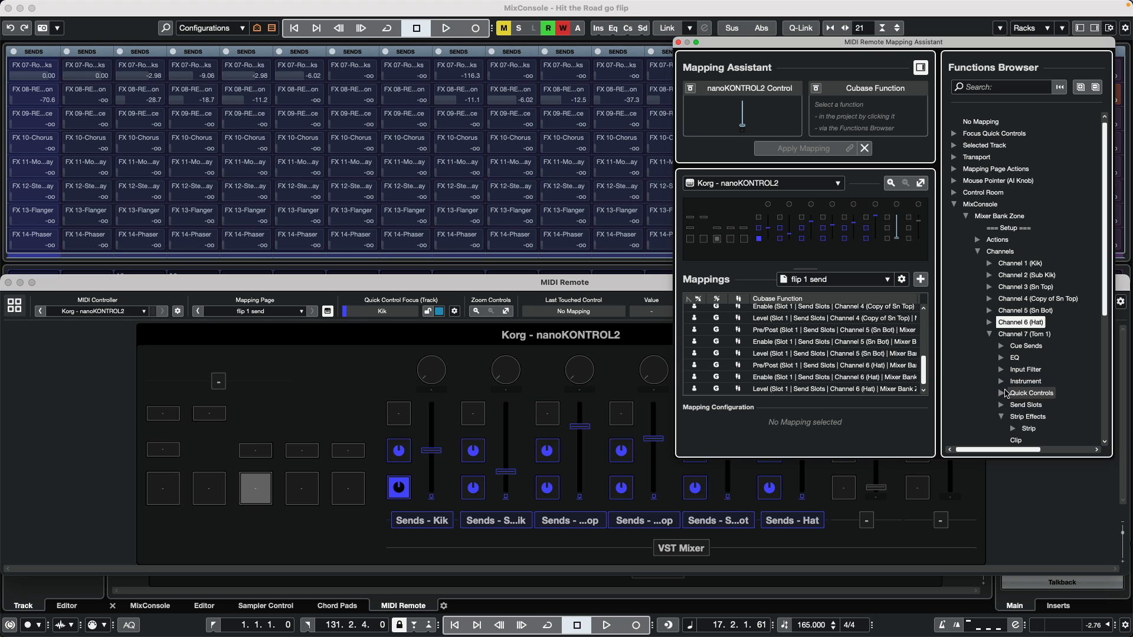
click(1002, 405)
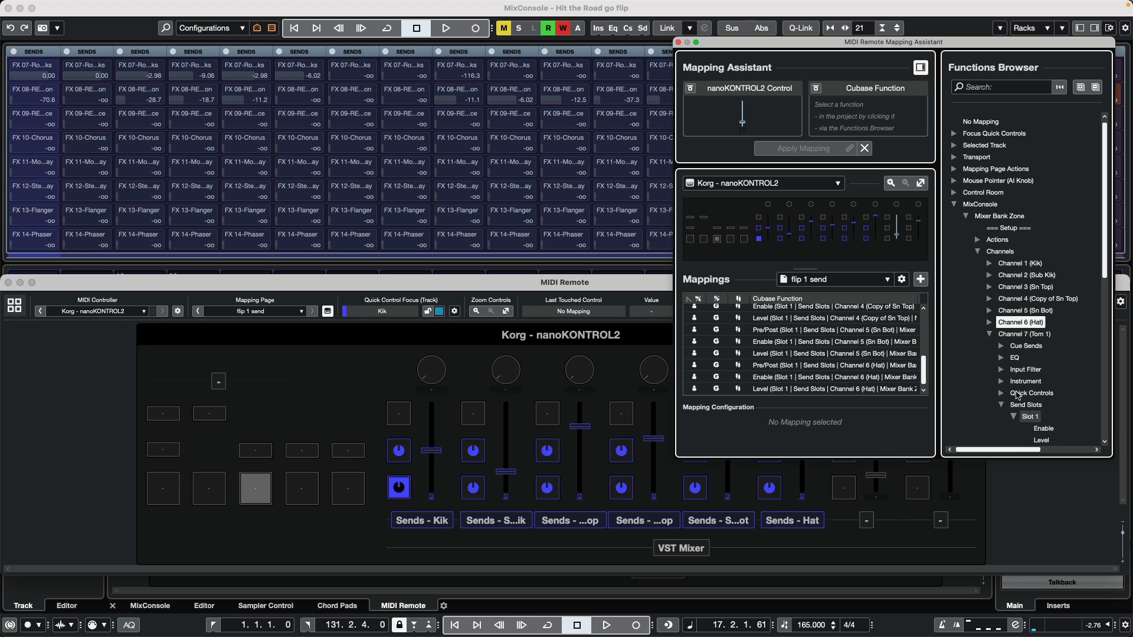
click(1041, 427)
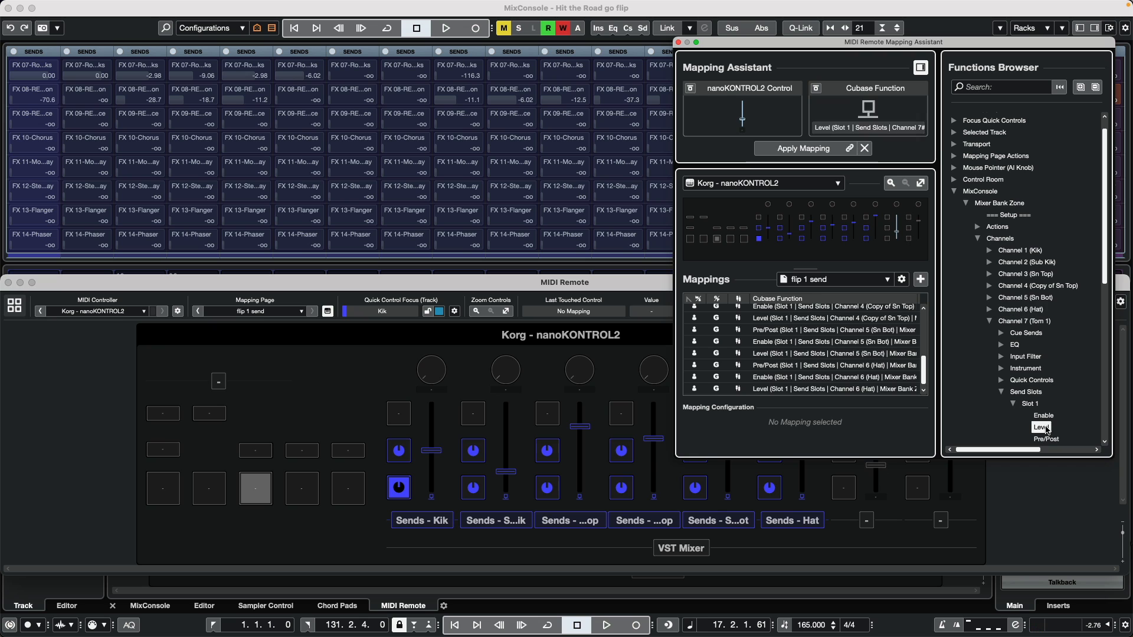
click(1042, 416)
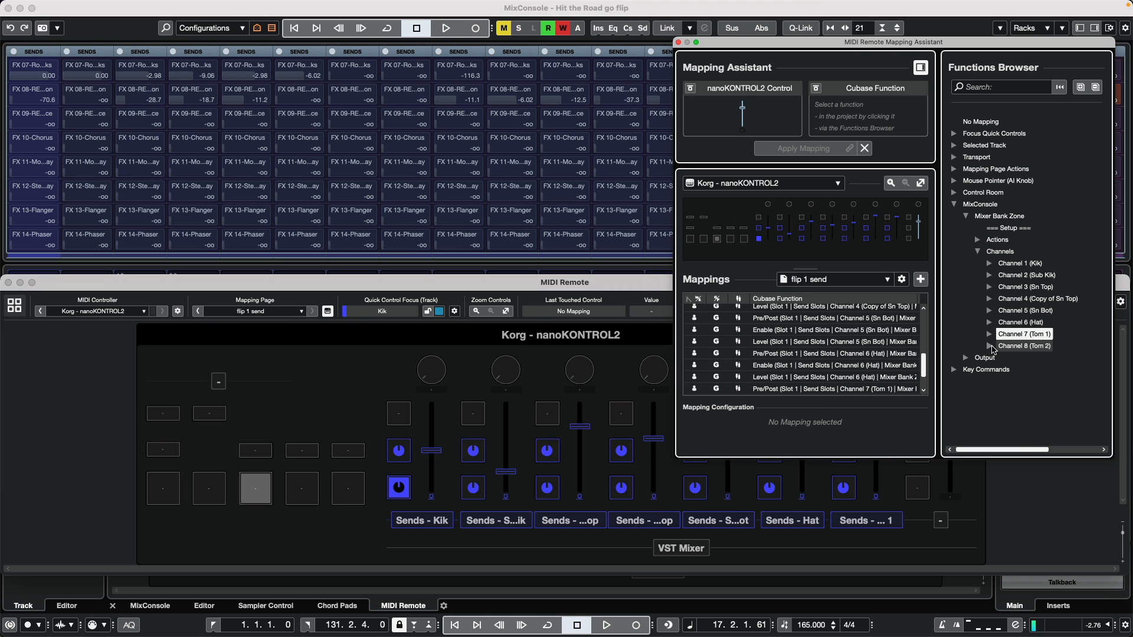
Expand Tom 2's Send Slots and map its Send Slot 1 controls to strip 8
click(990, 345)
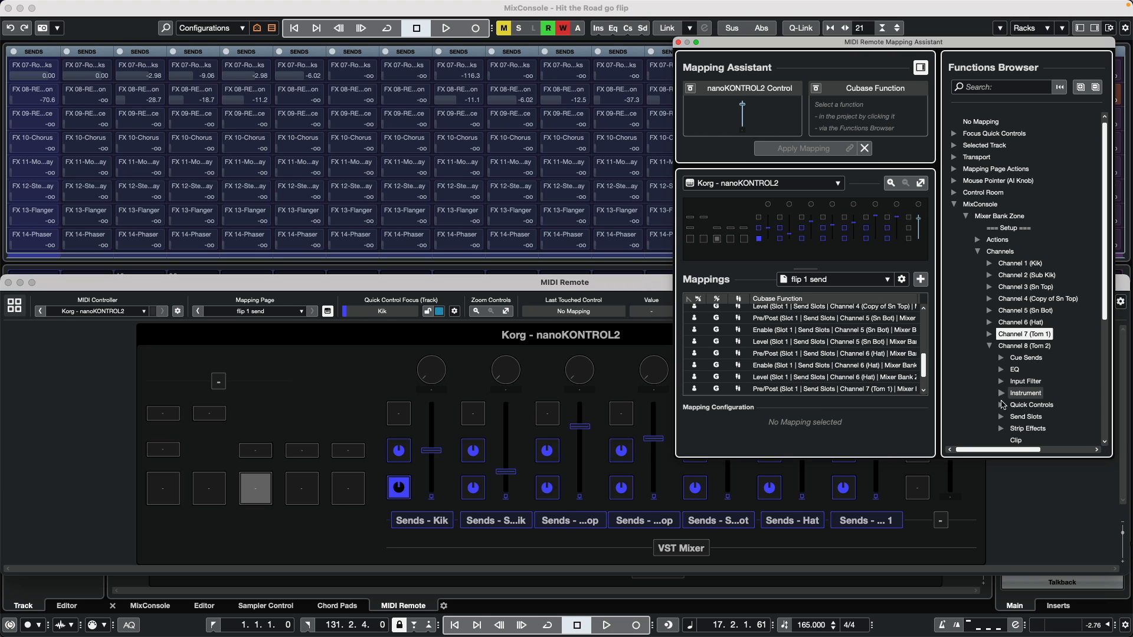
click(1002, 416)
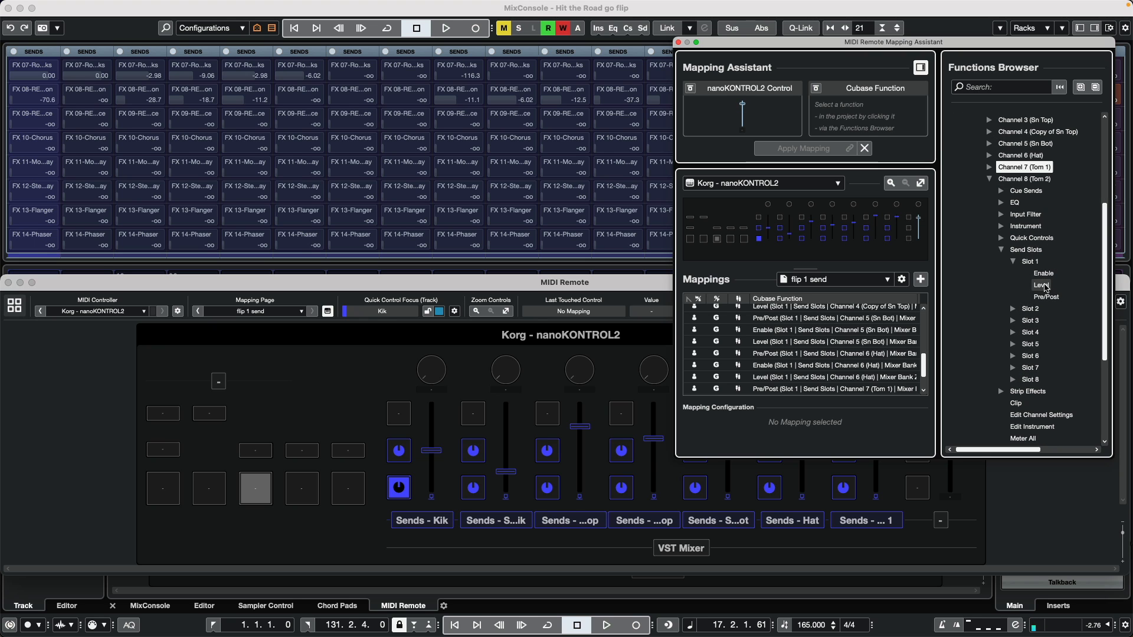
click(1042, 285)
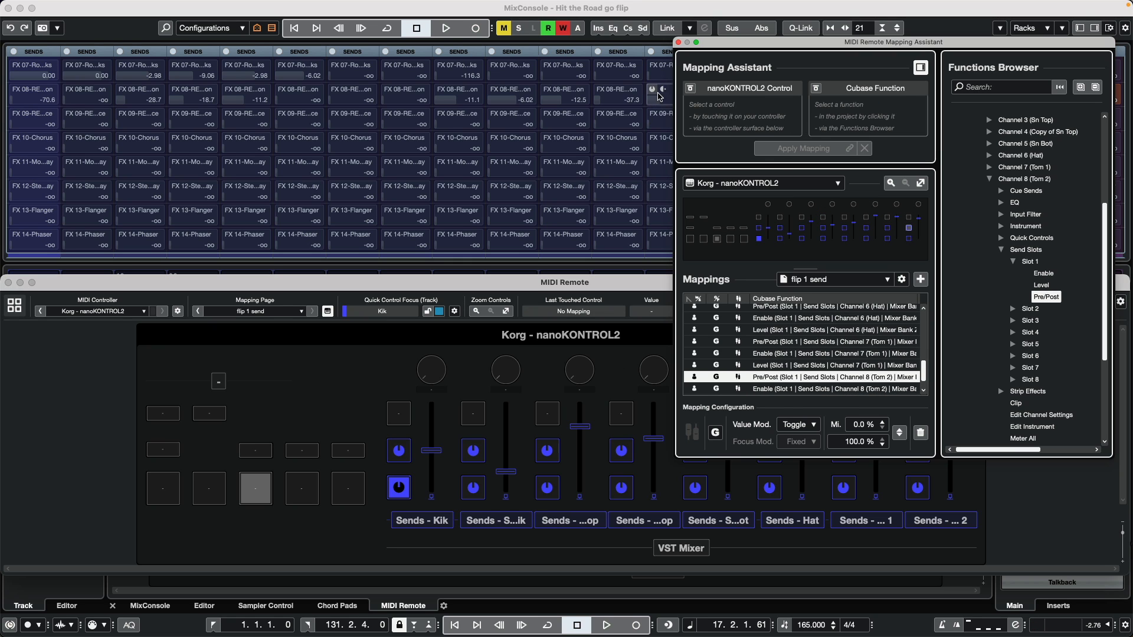
mouse_move(354, 255)
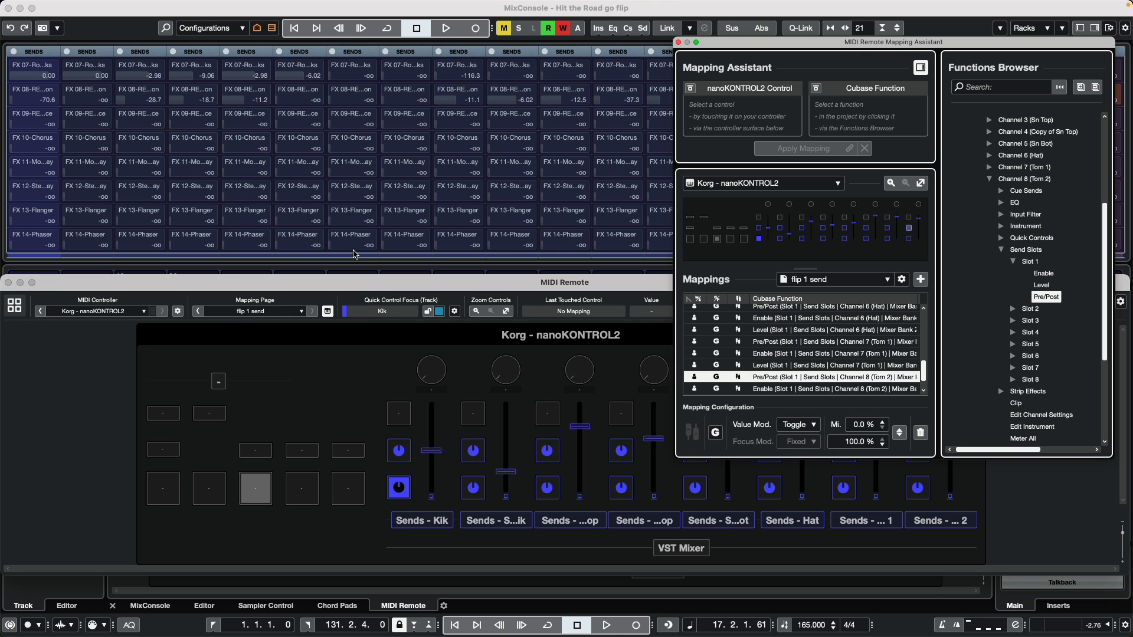
mouse_move(899, 311)
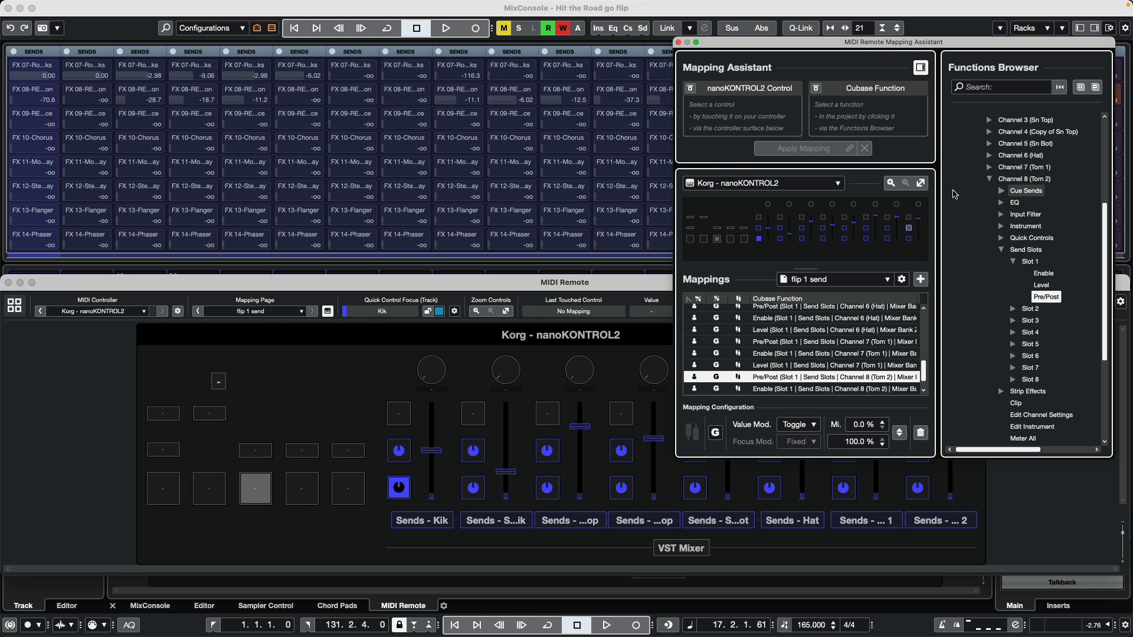
mouse_move(981, 200)
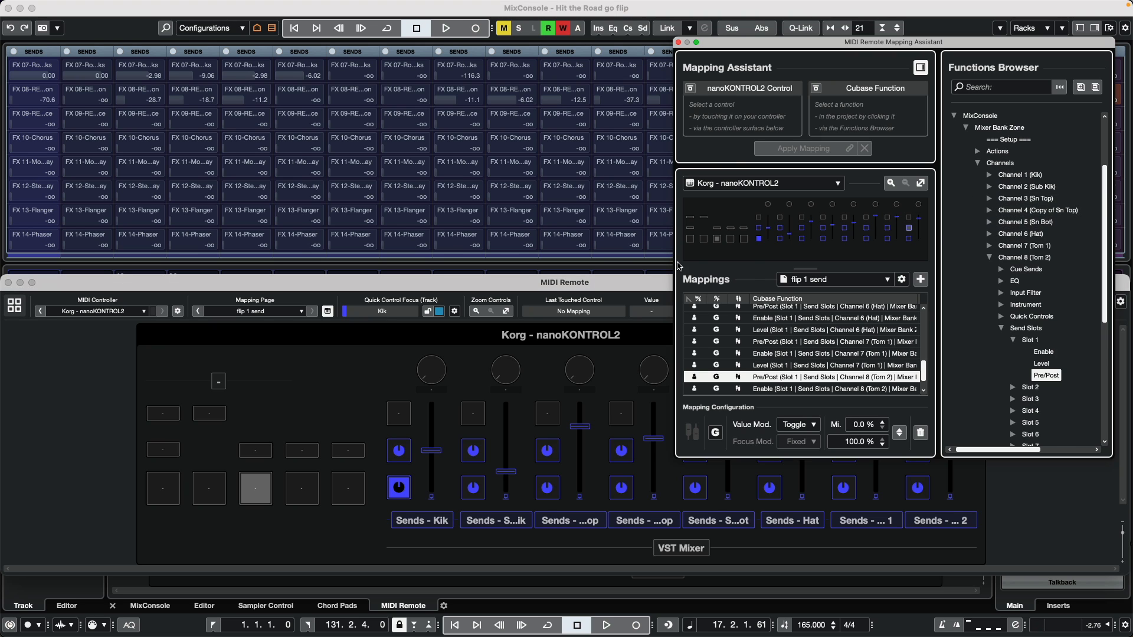
mouse_move(171, 418)
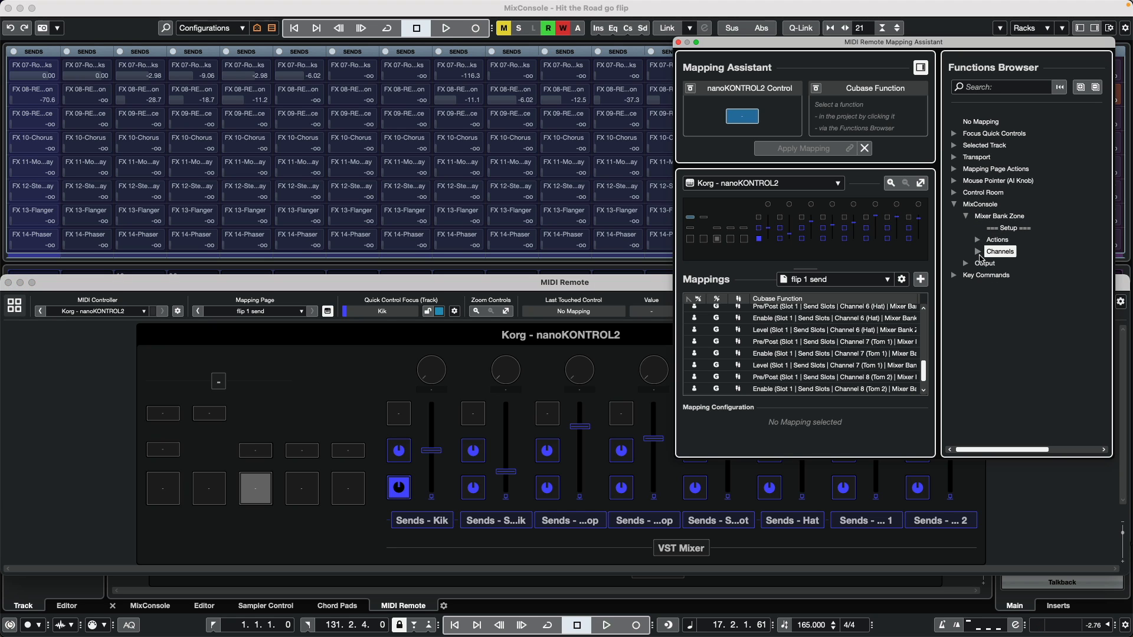
Map Previous and Next Mixer Bank to two nanoKONTROL2 buttons and close the Mapping Assistant
click(977, 239)
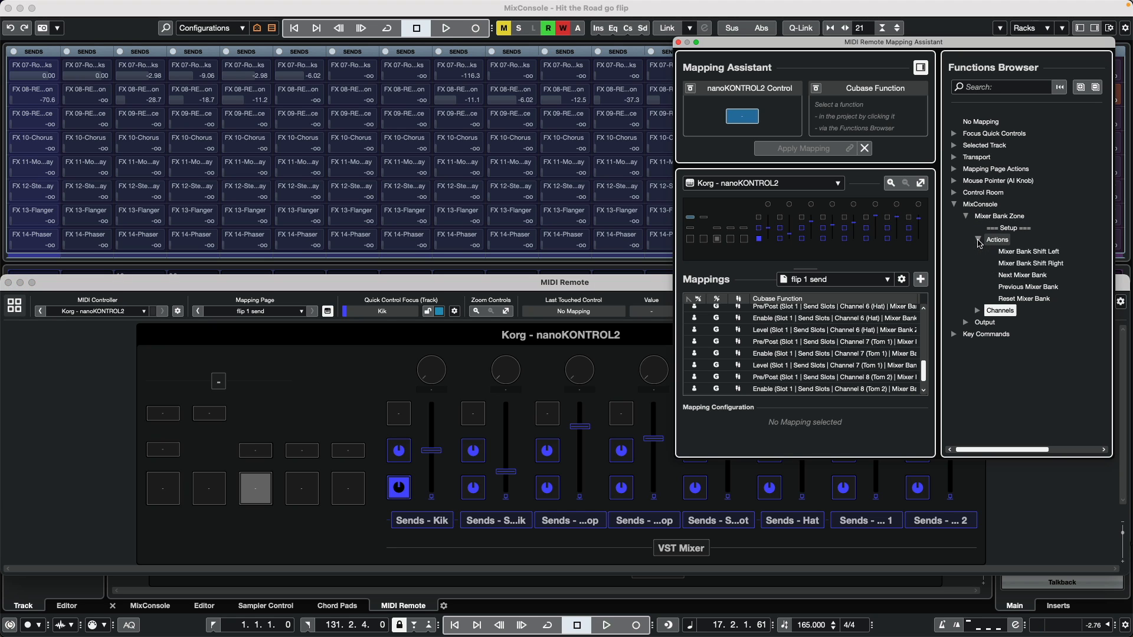
mouse_move(1027, 251)
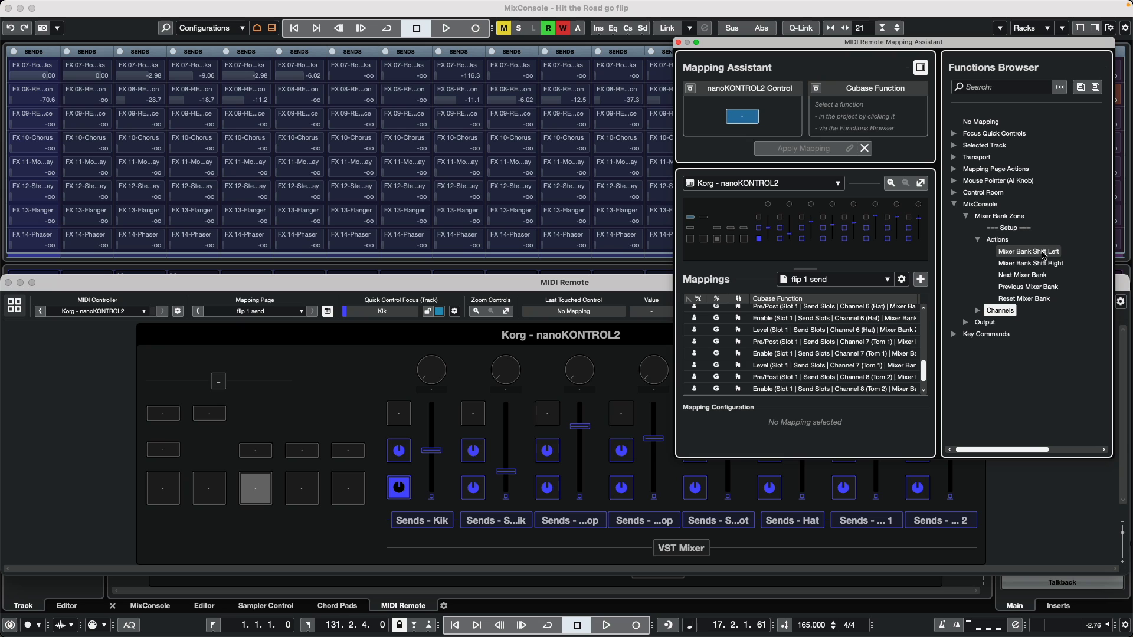
mouse_move(1027, 287)
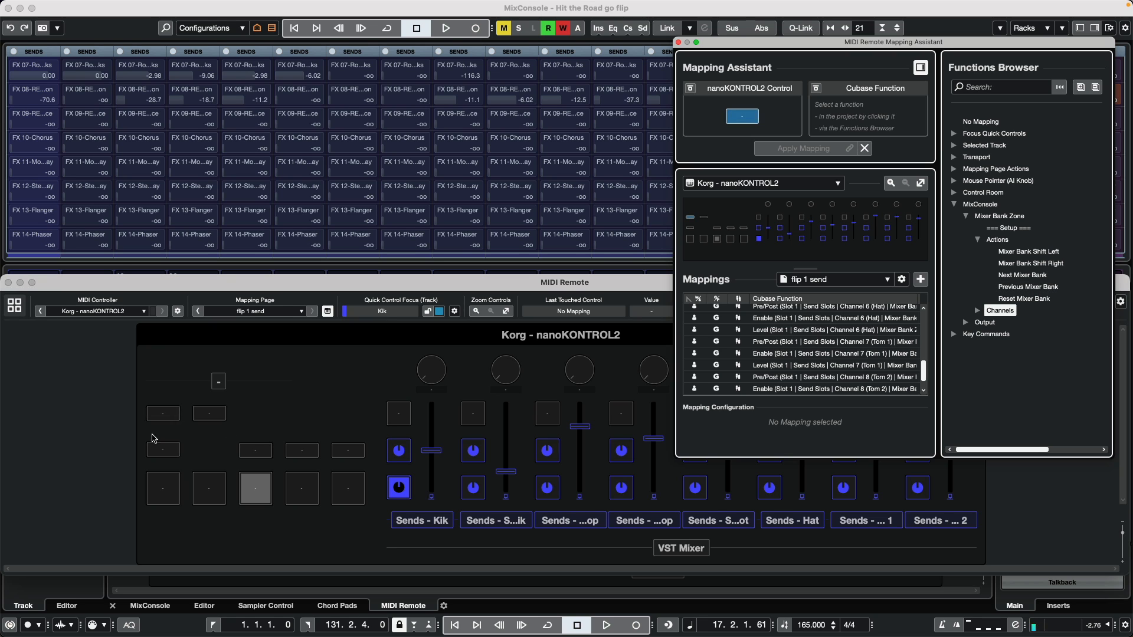
click(1027, 286)
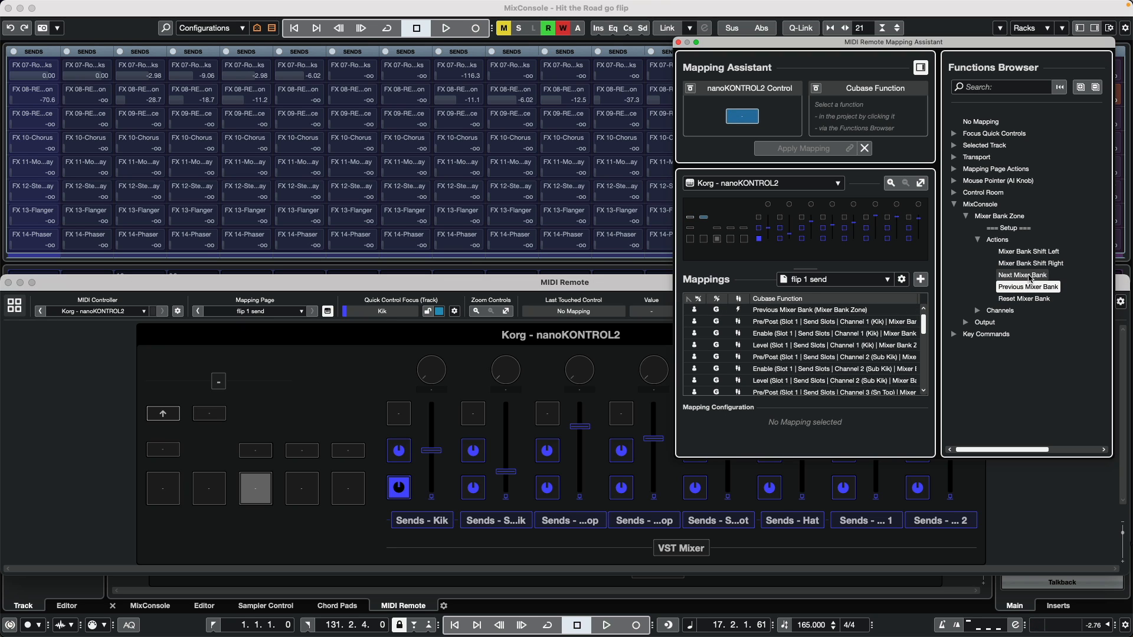
mouse_move(1030, 282)
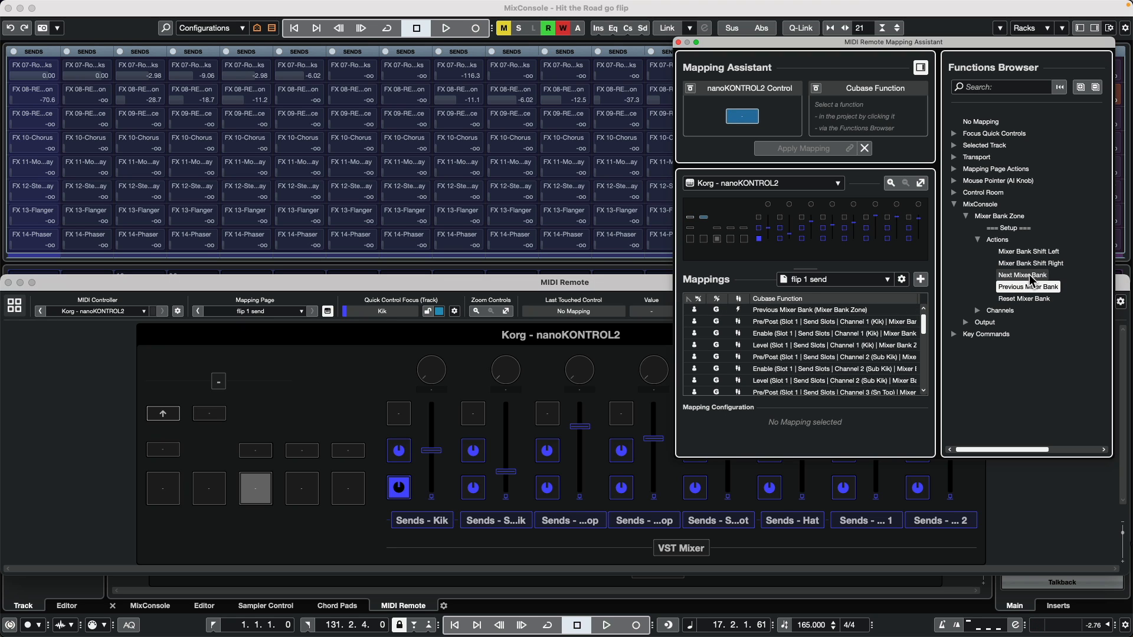
click(1021, 276)
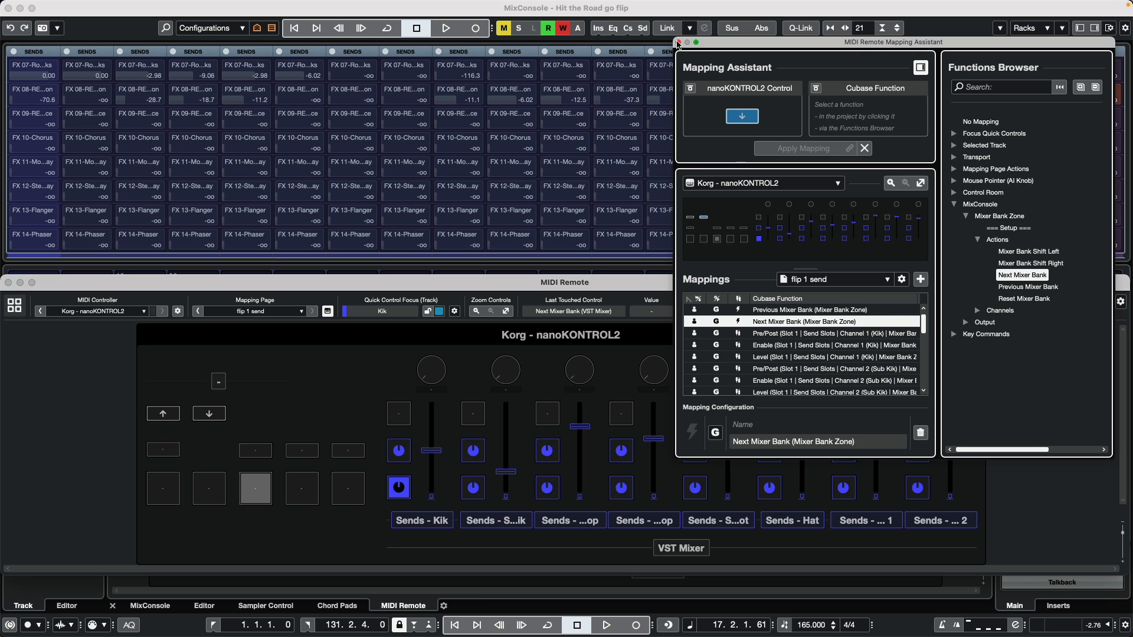
click(675, 43)
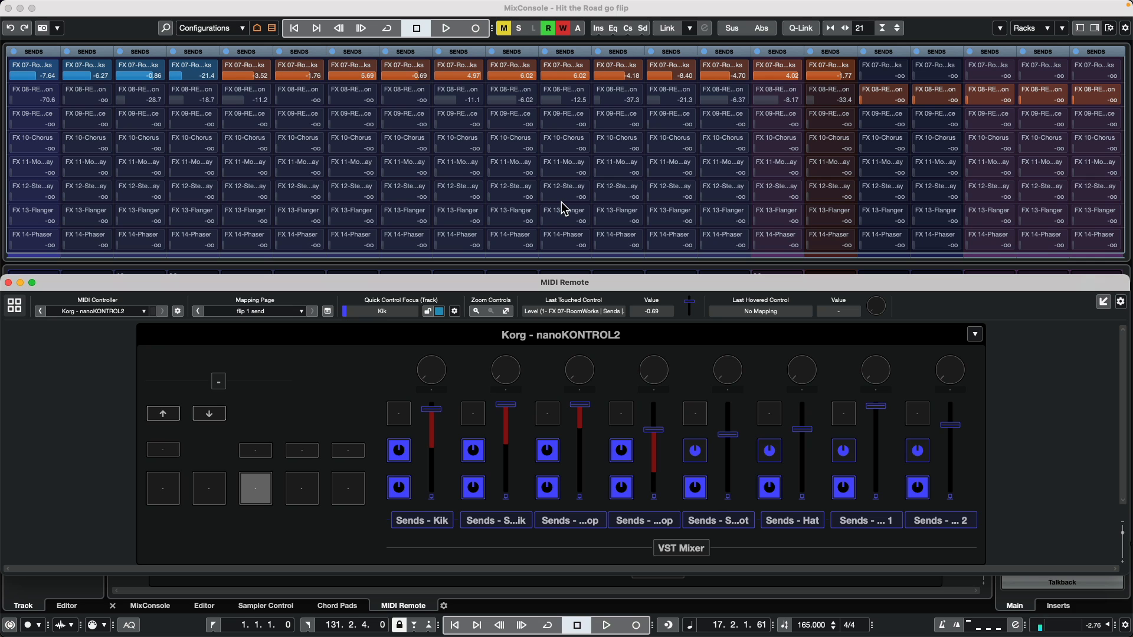
mouse_move(416, 315)
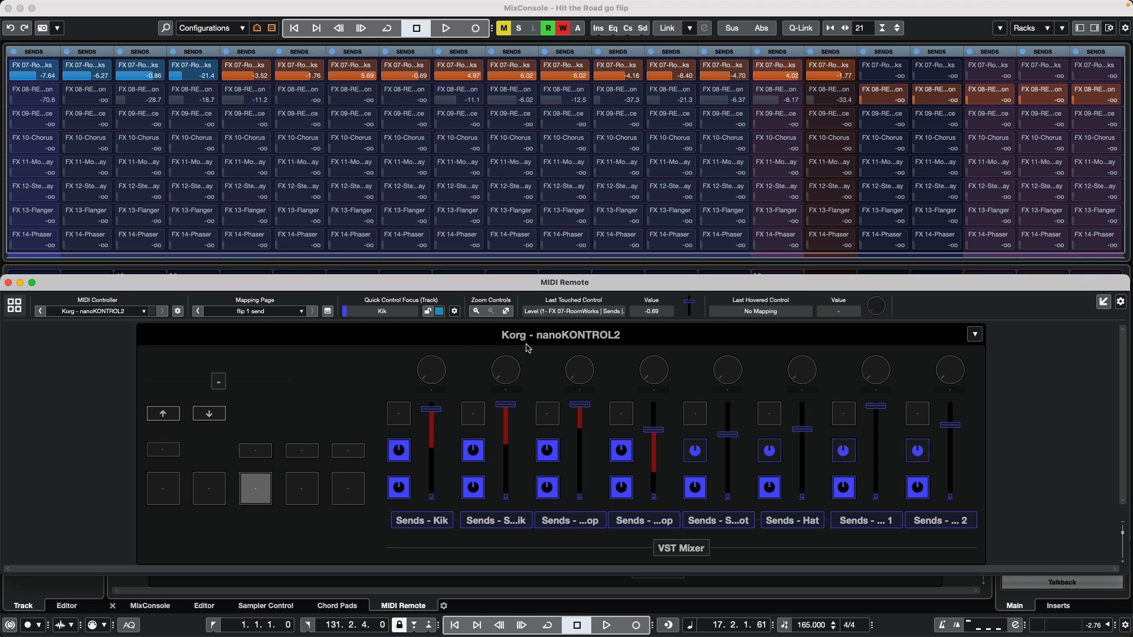
mouse_move(537, 356)
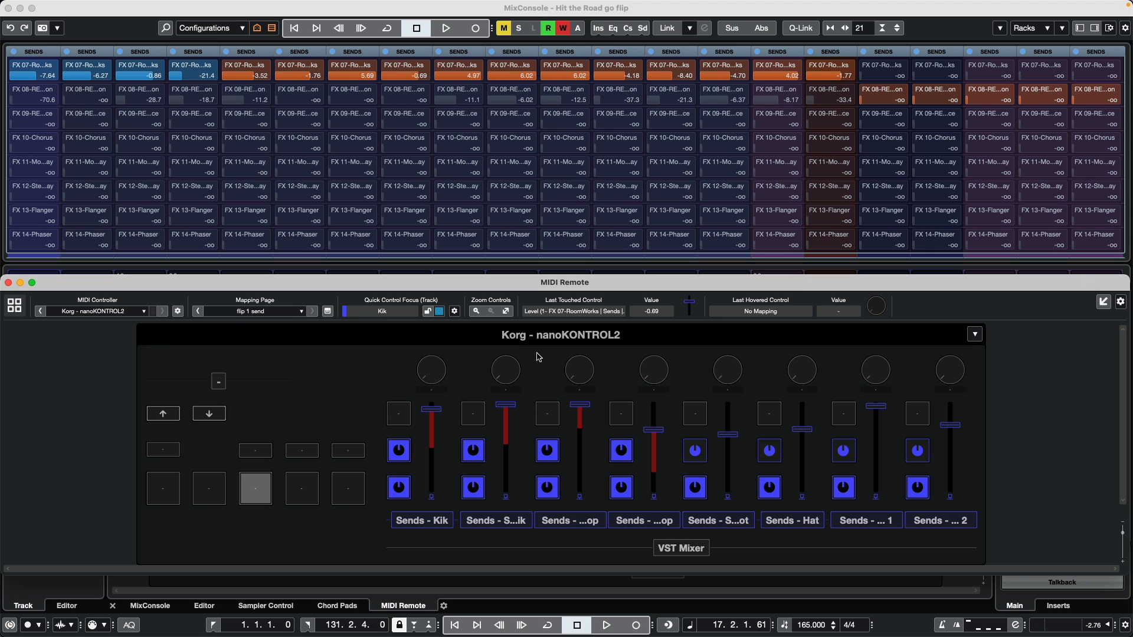
mouse_move(502, 366)
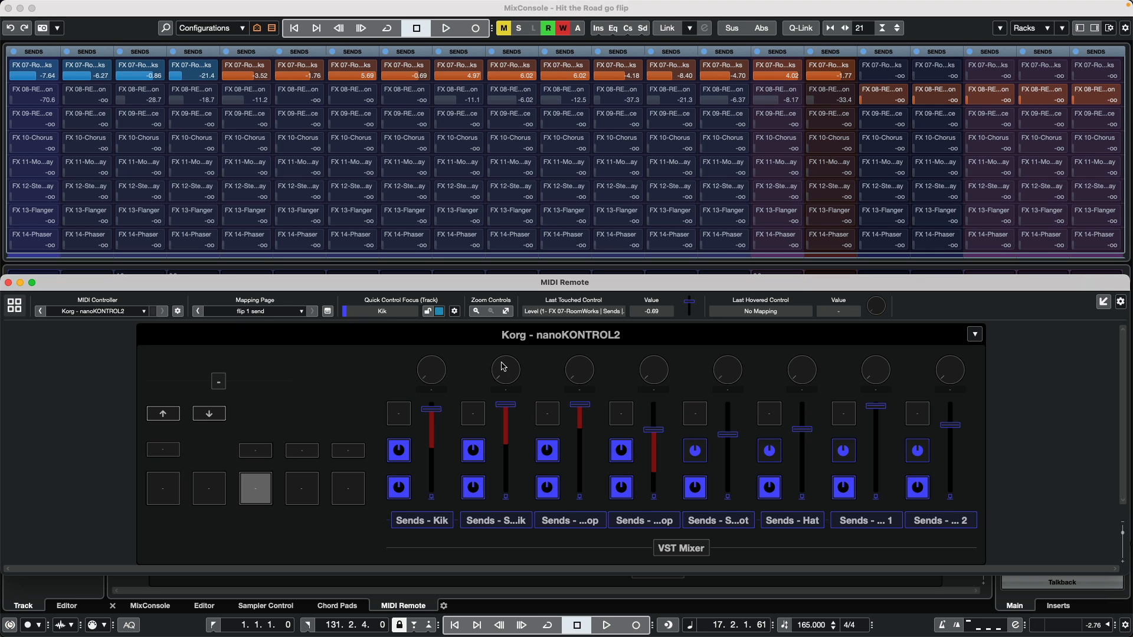
mouse_move(547, 414)
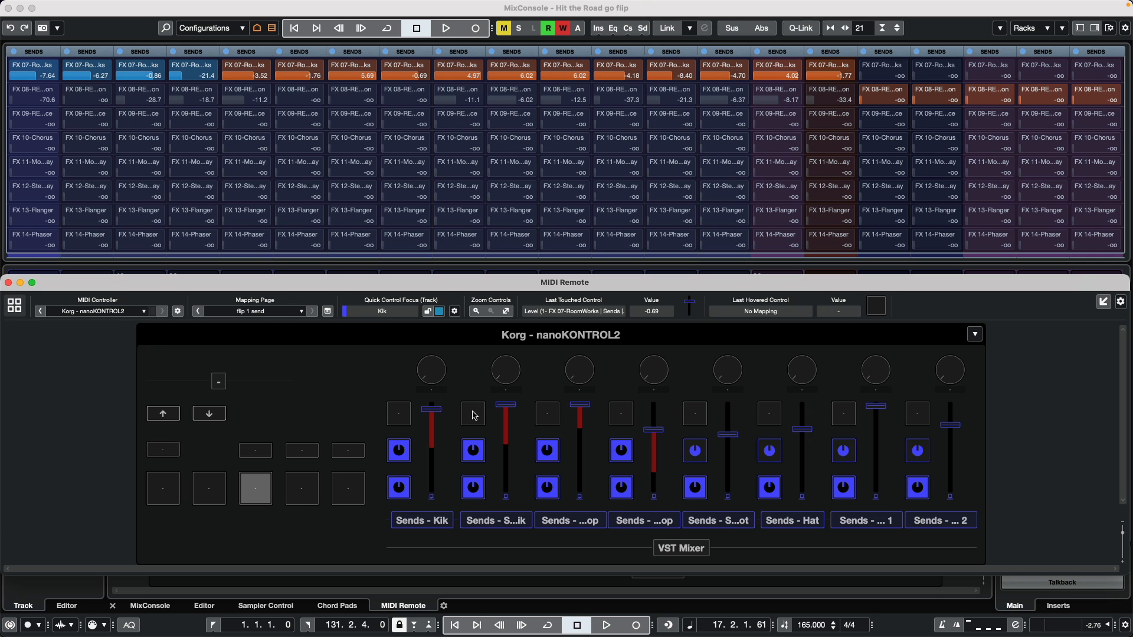
mouse_move(560, 408)
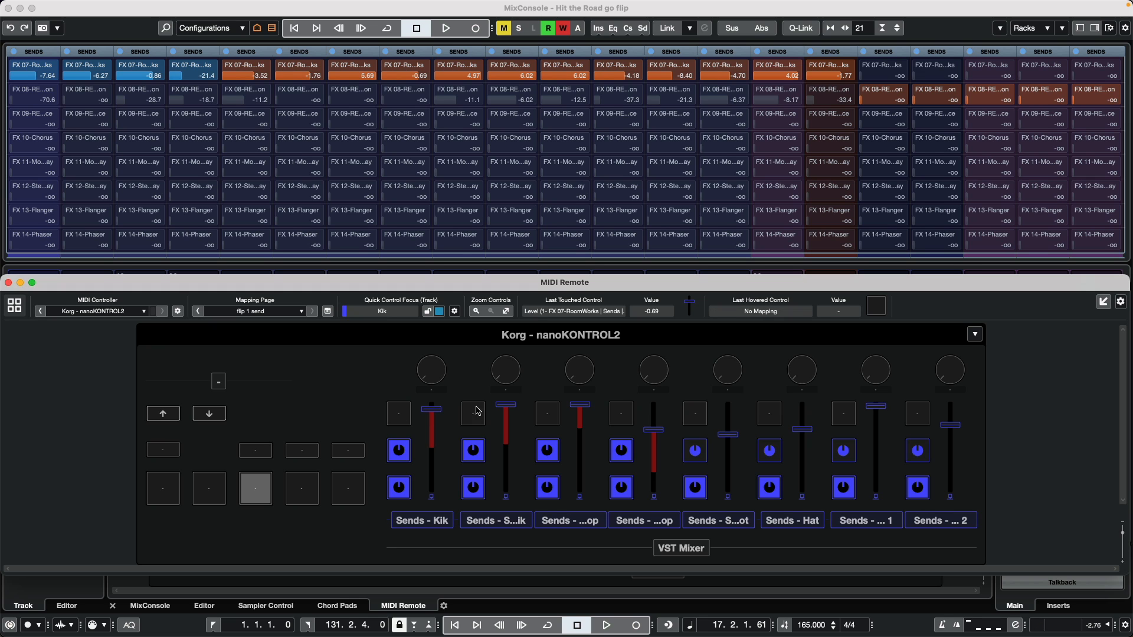
mouse_move(468, 423)
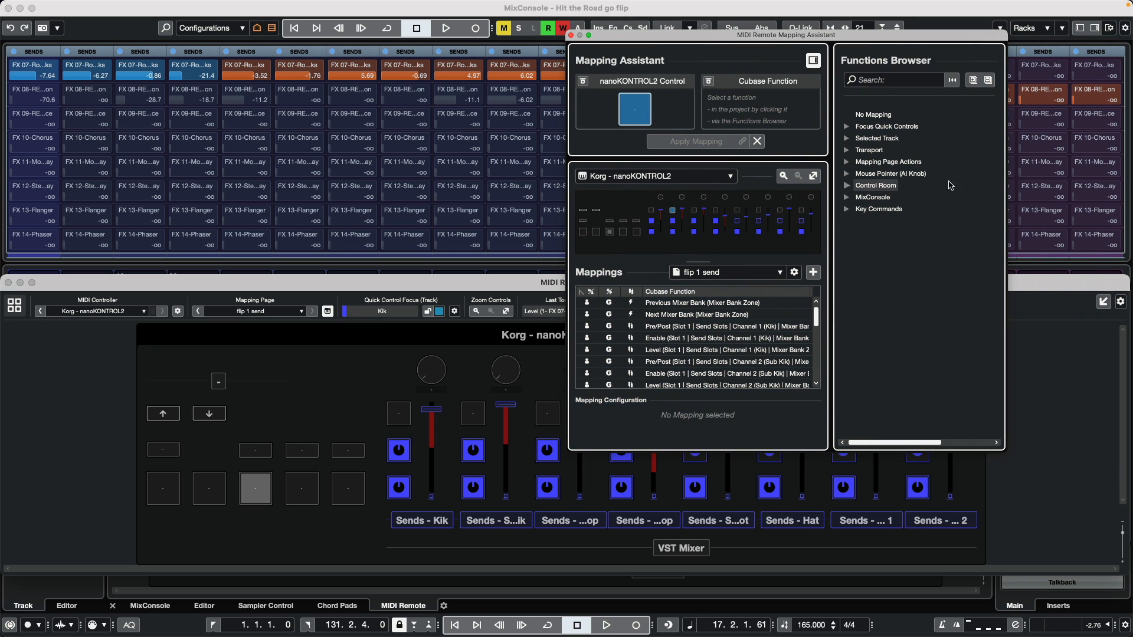
mouse_move(887, 161)
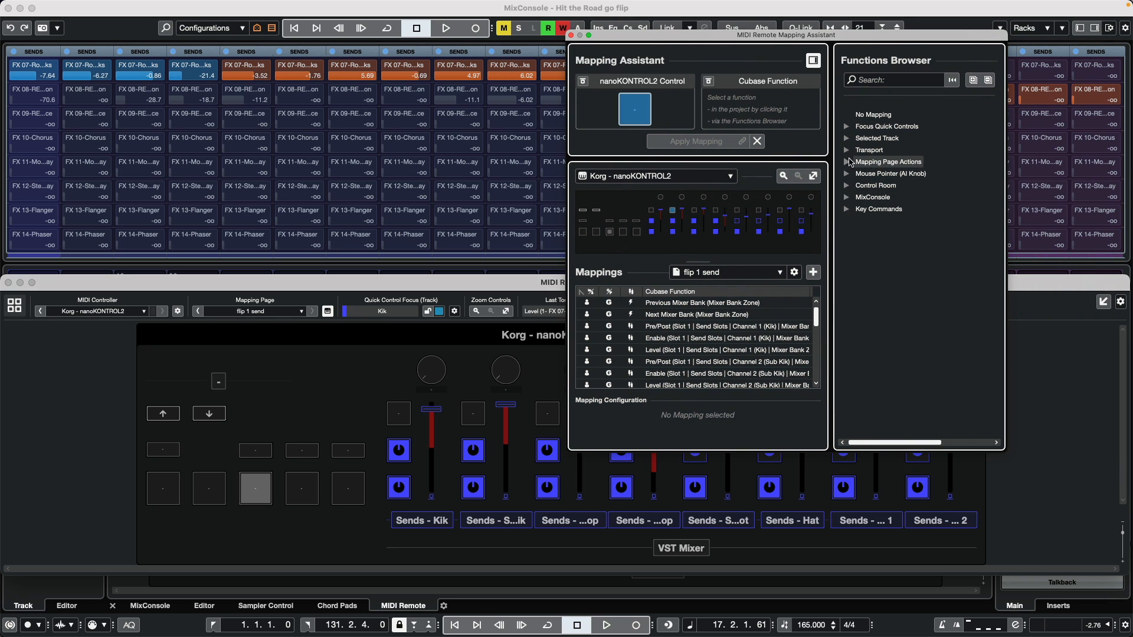
Map controller buttons to activate the Send 2, Send 3 and Send 4 Flip to Fader pages
click(846, 161)
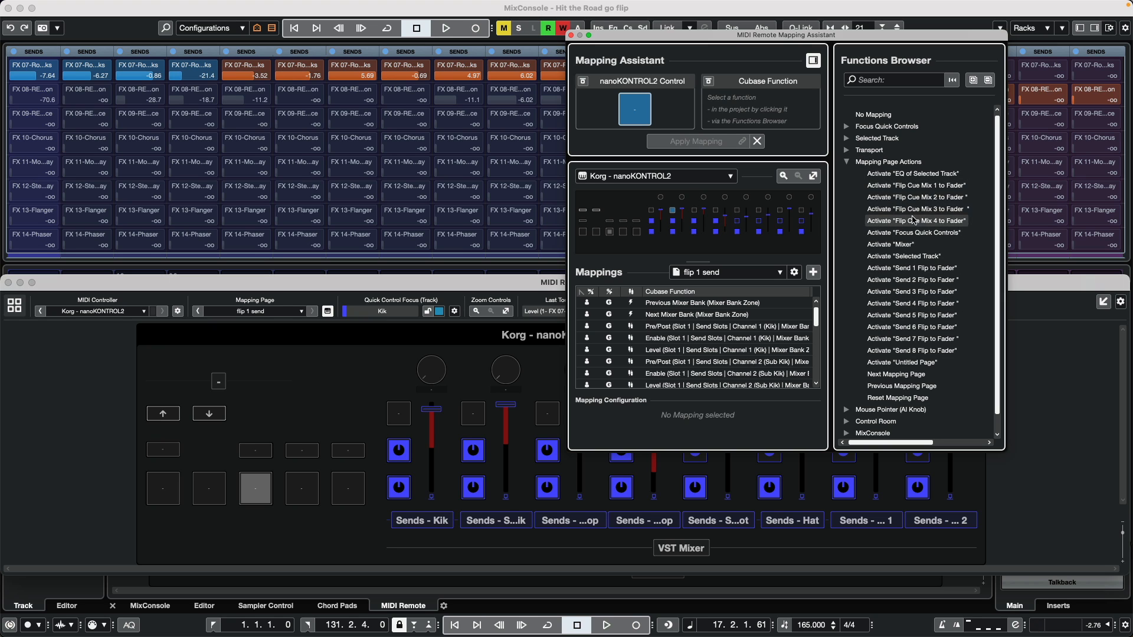
mouse_move(473, 425)
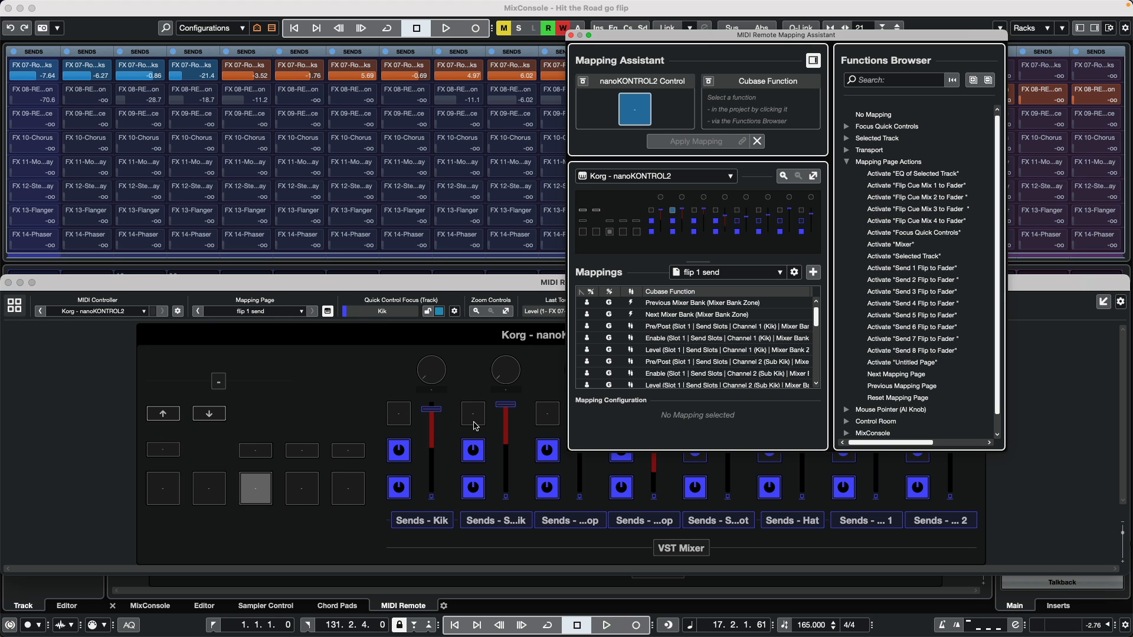
mouse_move(472, 415)
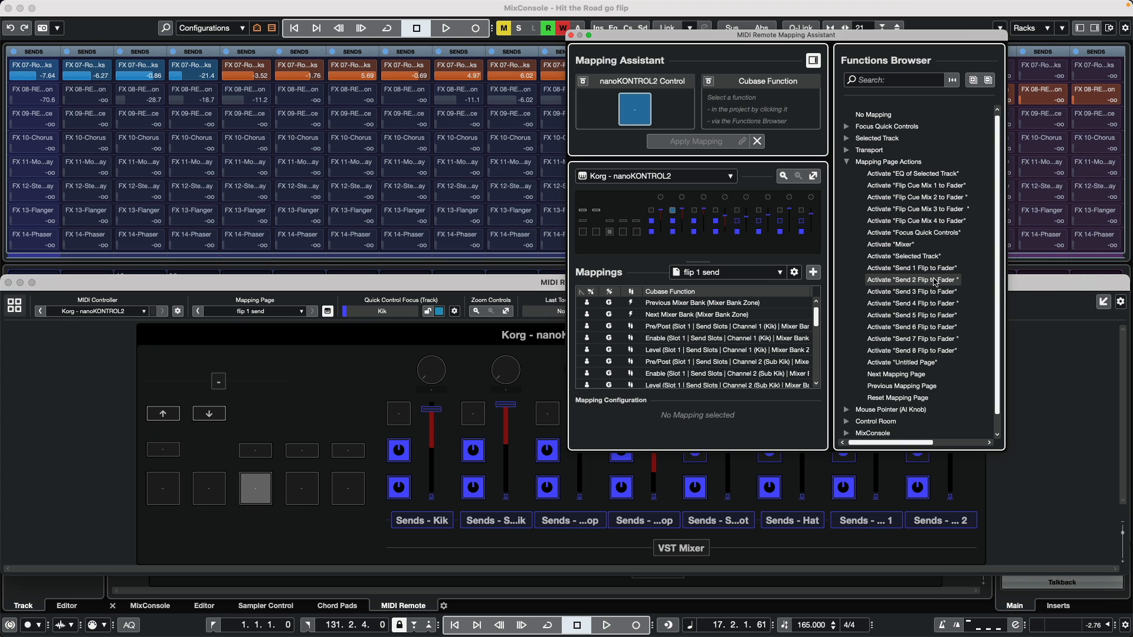
click(912, 280)
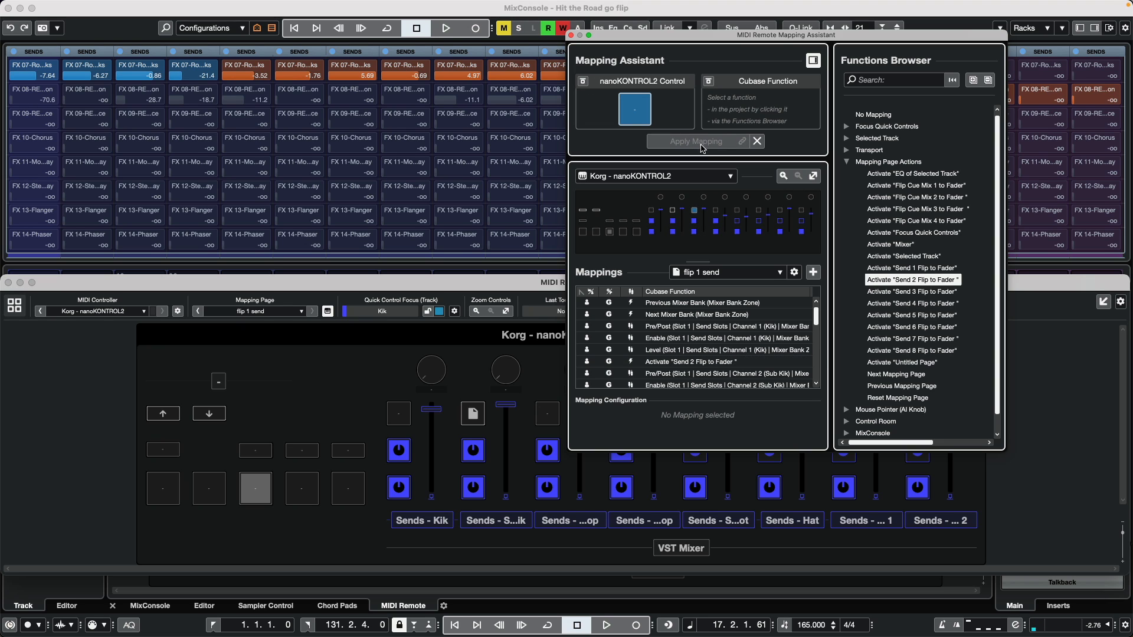
mouse_move(911, 291)
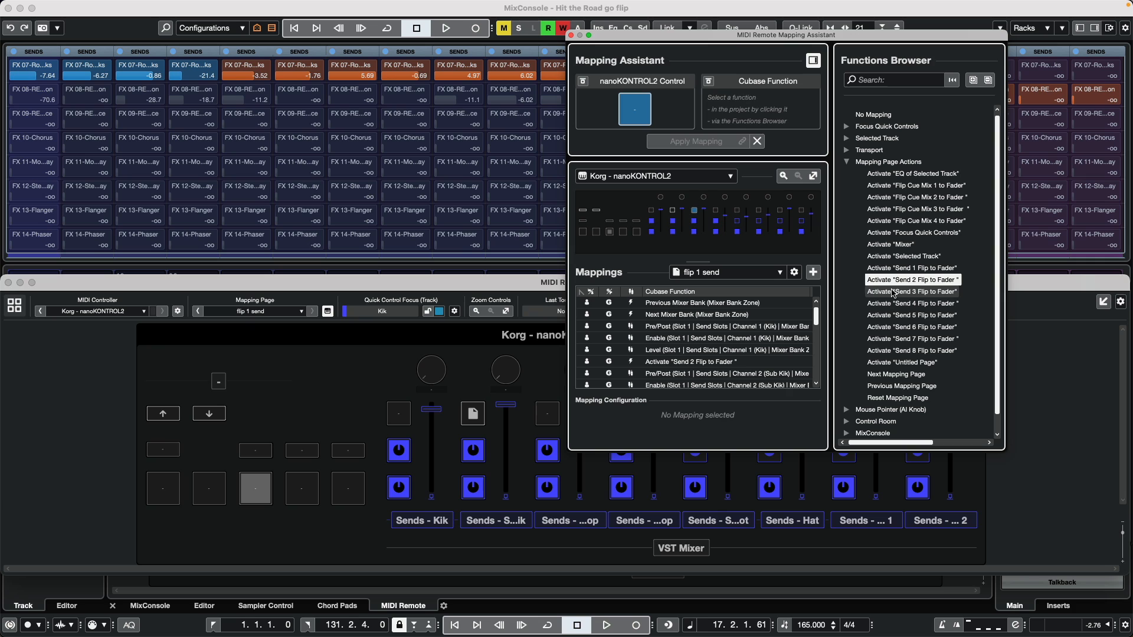
click(911, 291)
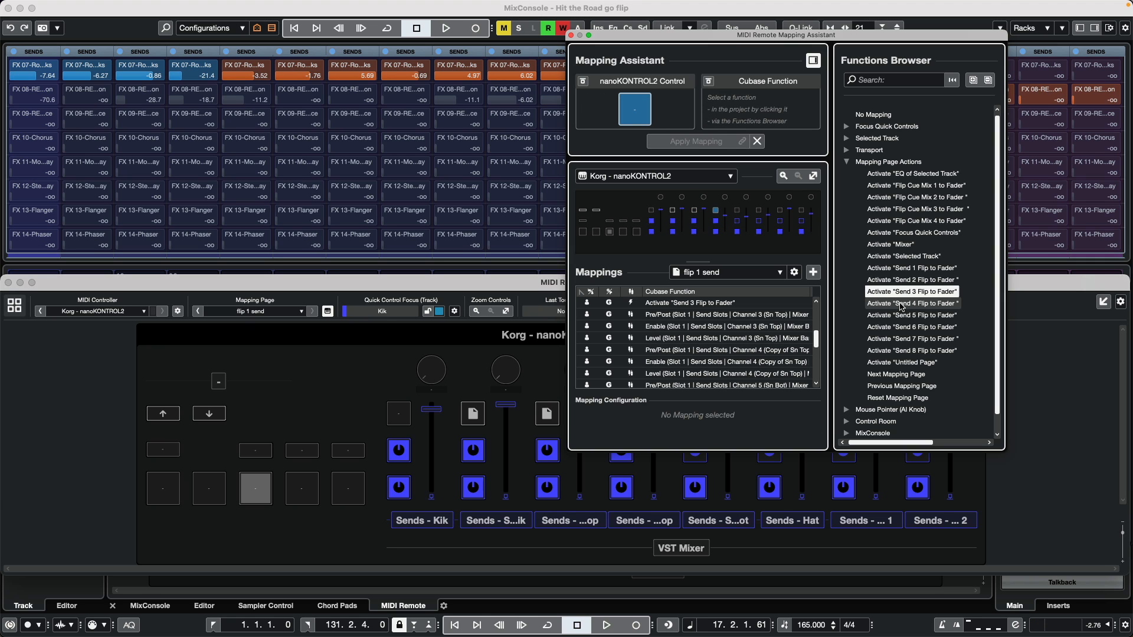
click(911, 303)
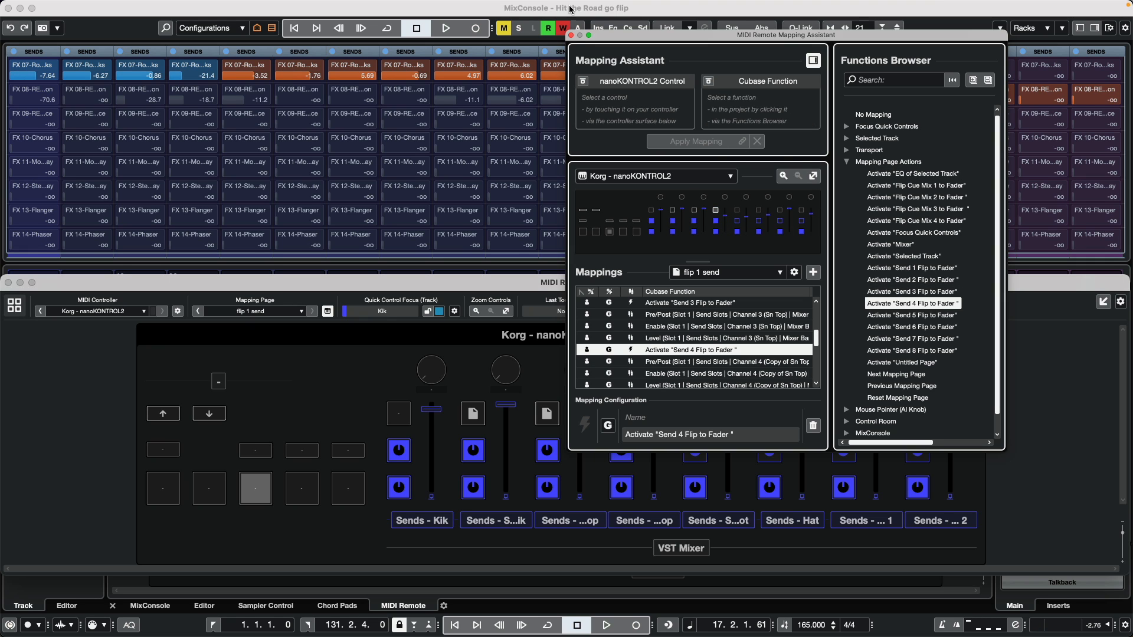
mouse_move(628, 117)
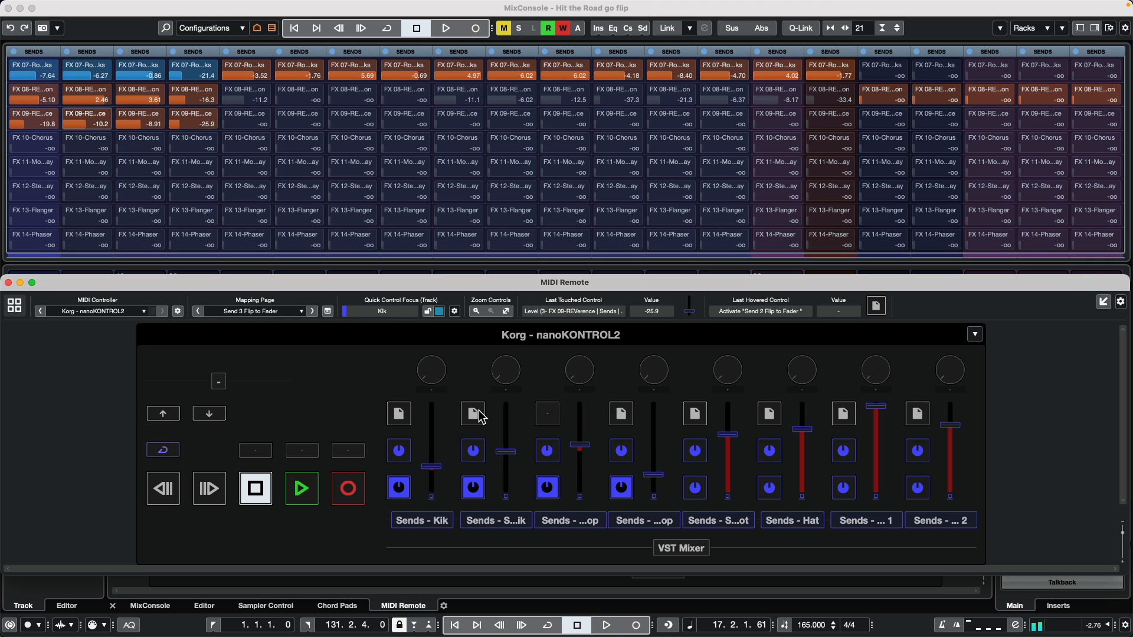
Activate the Send 2 Flip to Fader page from the controller
click(347, 488)
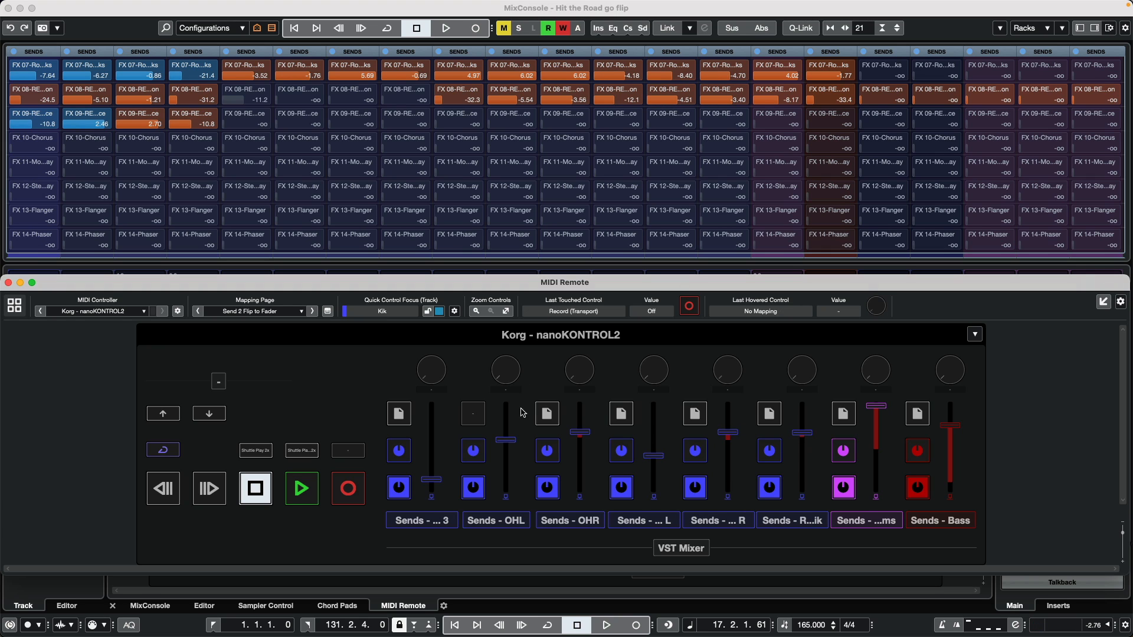
mouse_move(820, 394)
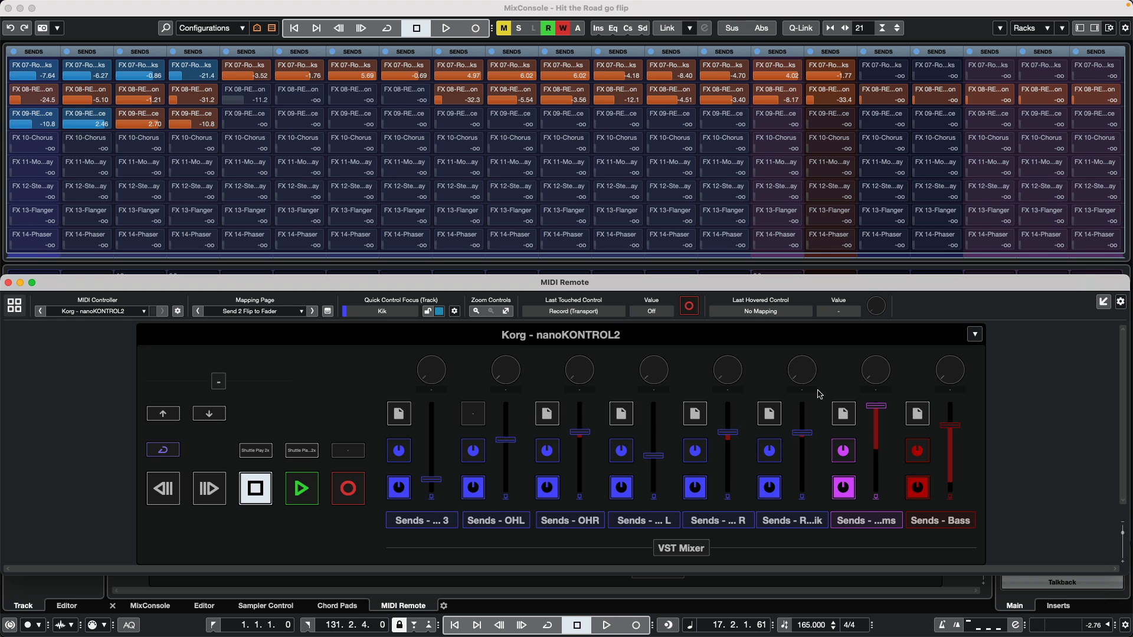
mouse_move(809, 393)
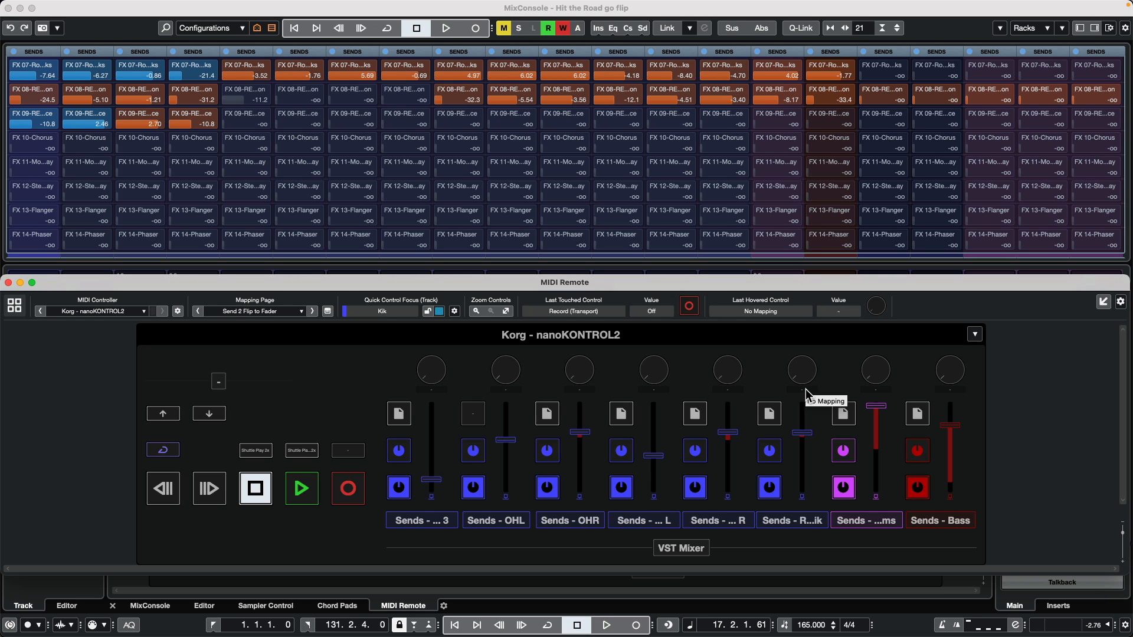